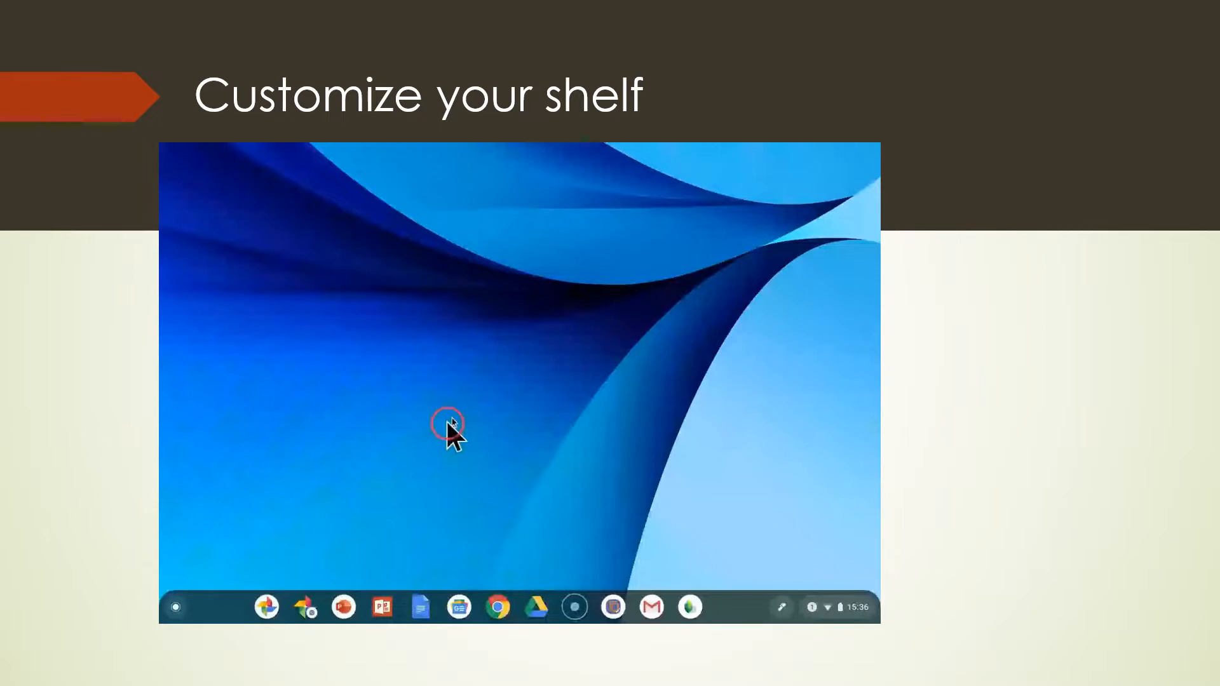
Move the shelf to the left side, then return it to the bottom
right_click(448, 427)
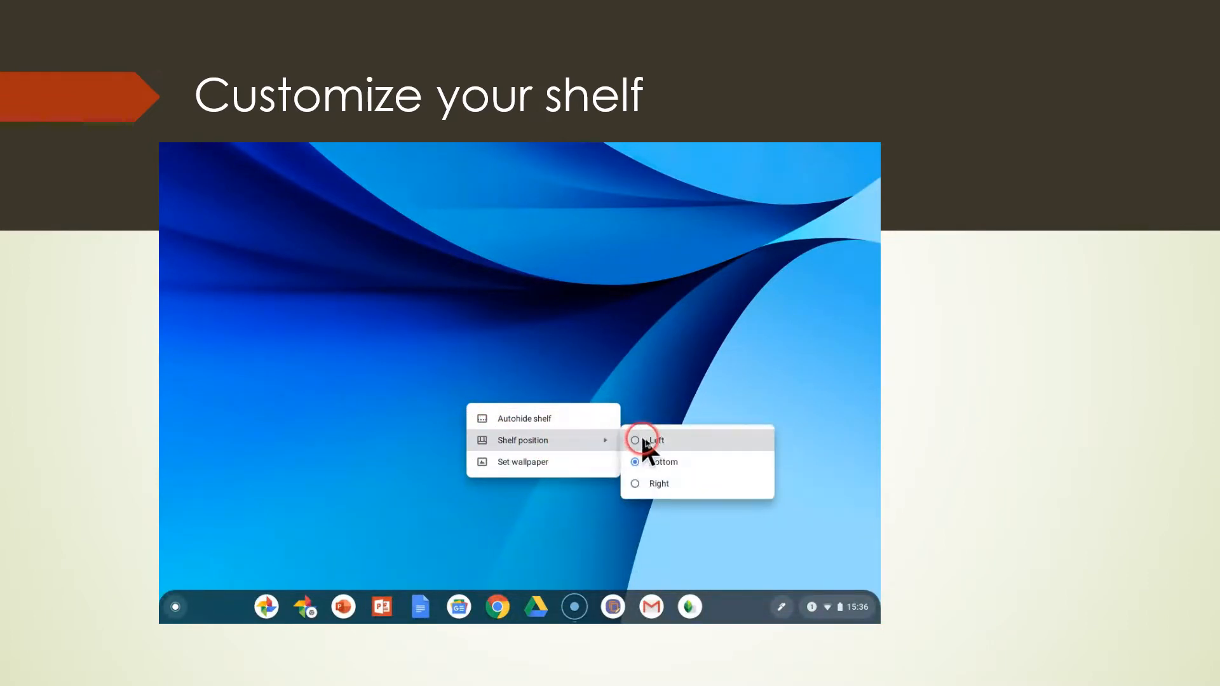
mouse_move(726, 496)
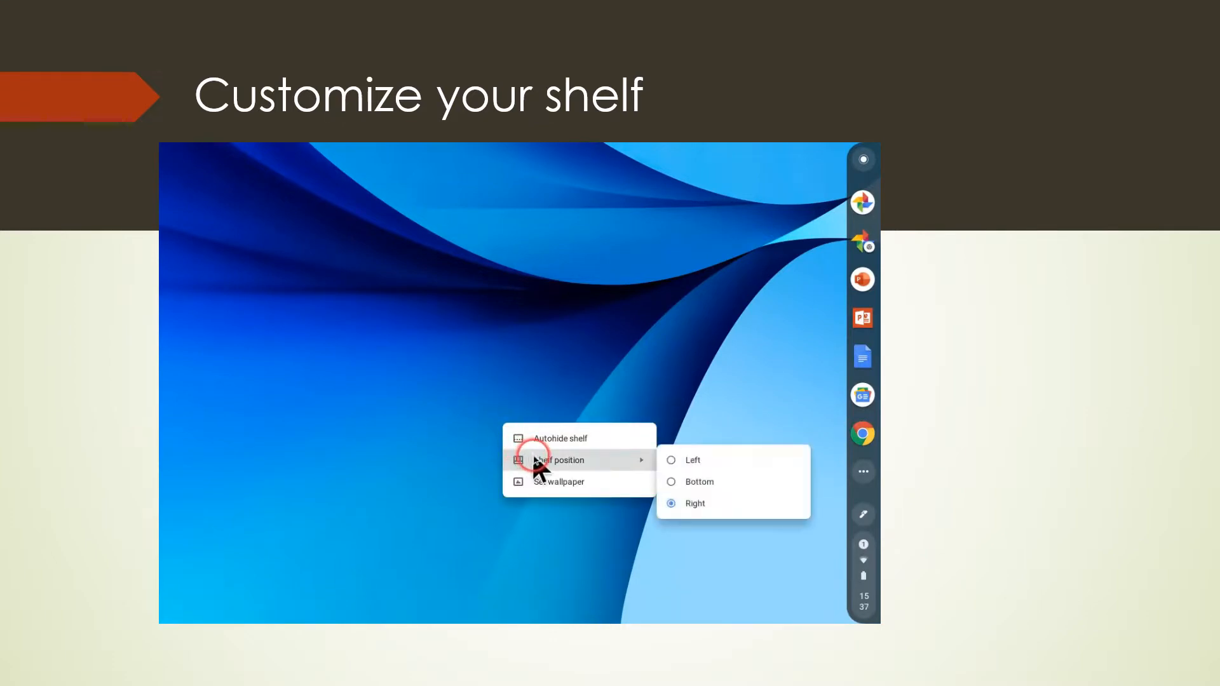
left_click(692, 460)
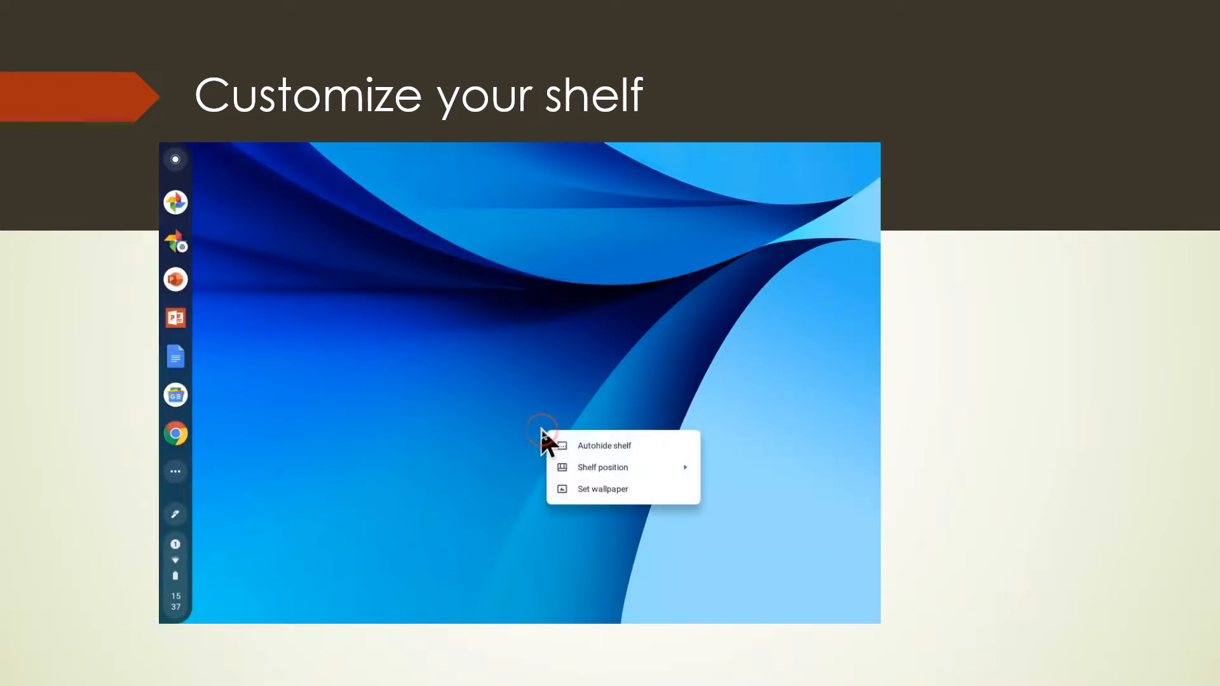
left_click(602, 467)
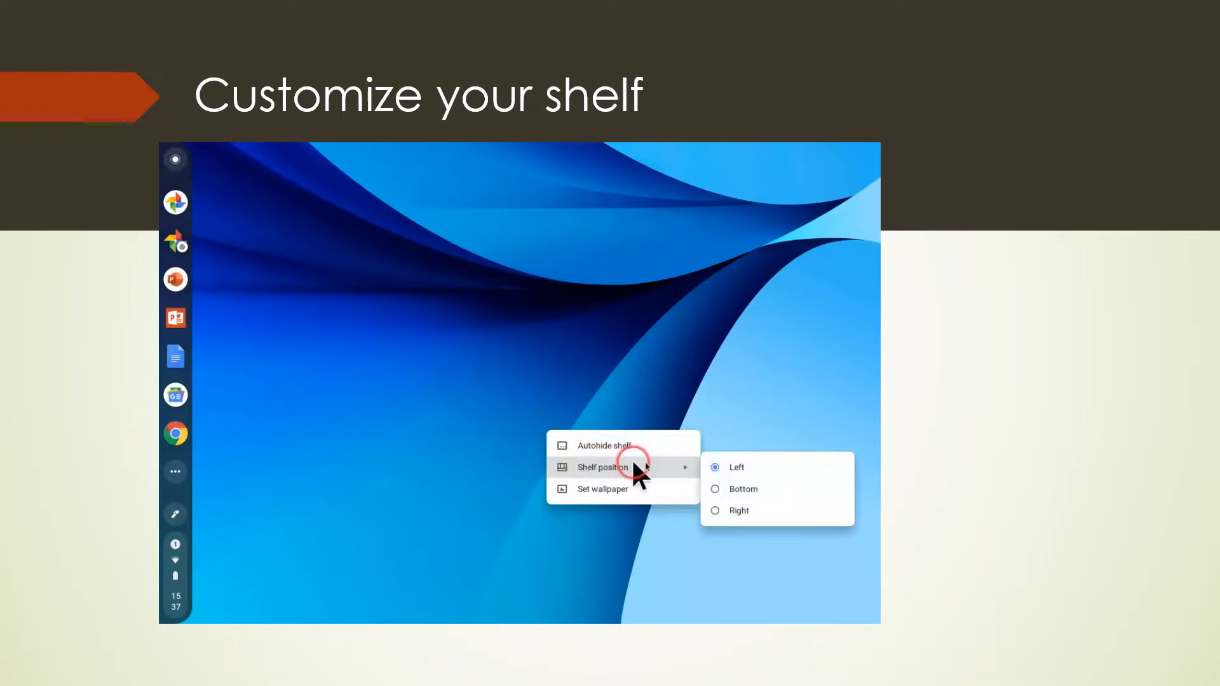
left_click(743, 489)
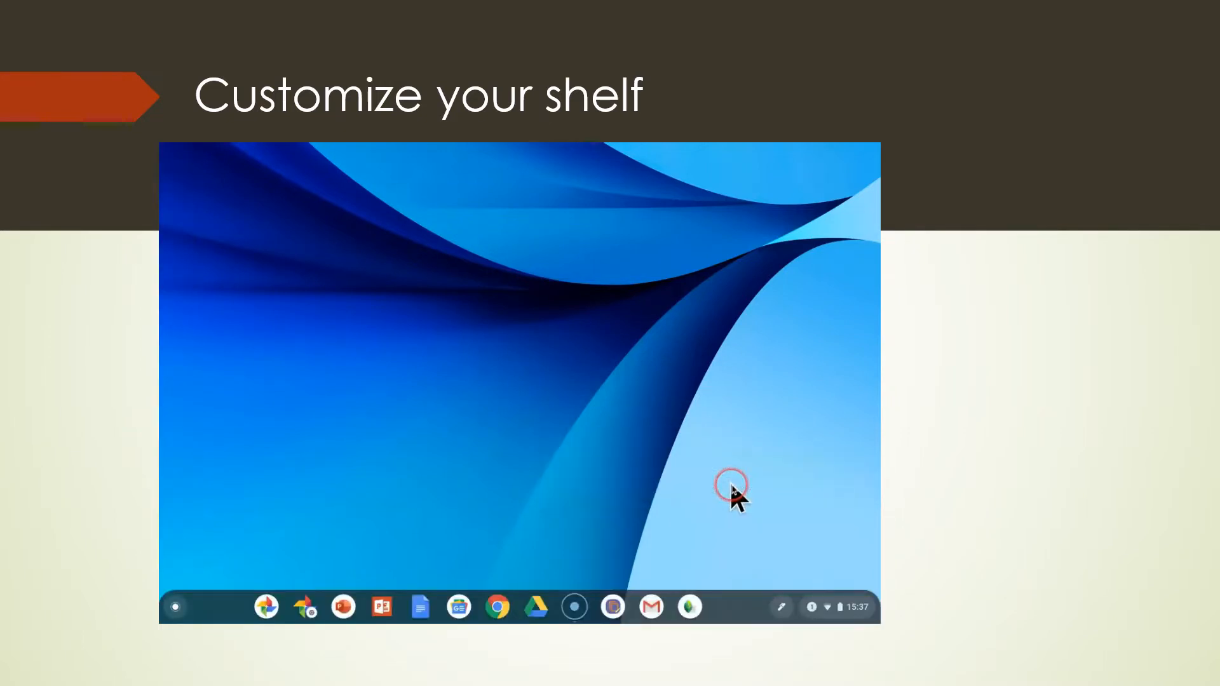
Bring up the desktop context menu with the Set wallpaper option
right_click(496, 452)
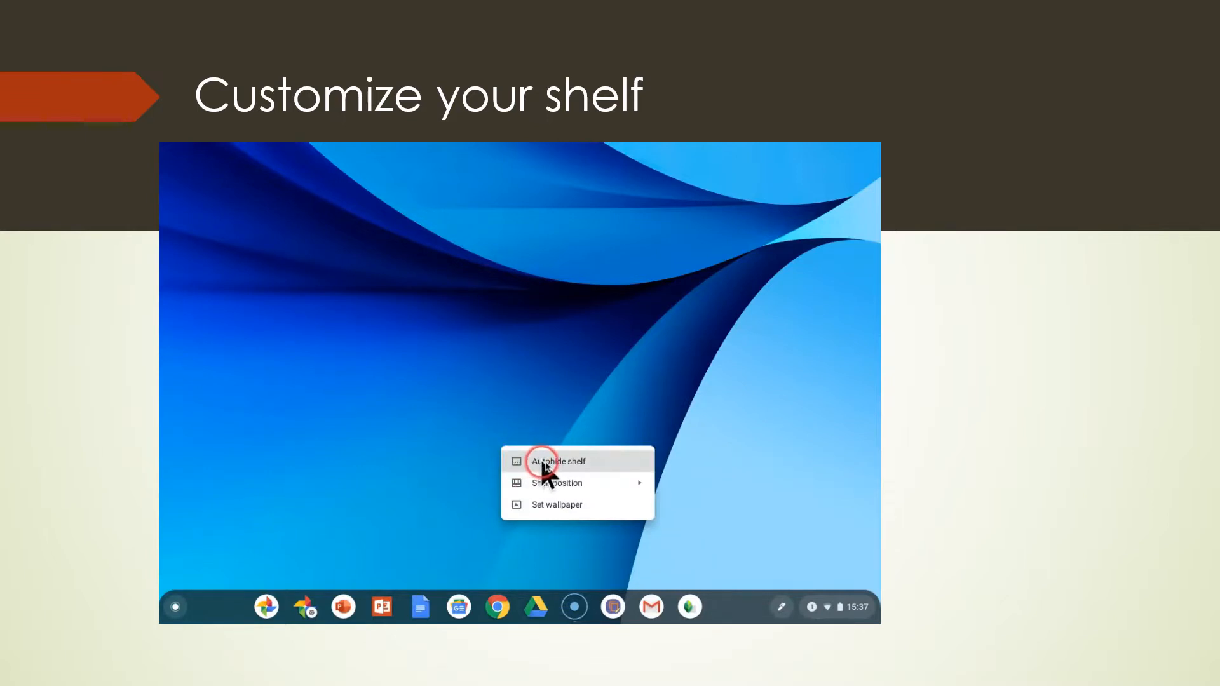
left_click(546, 461)
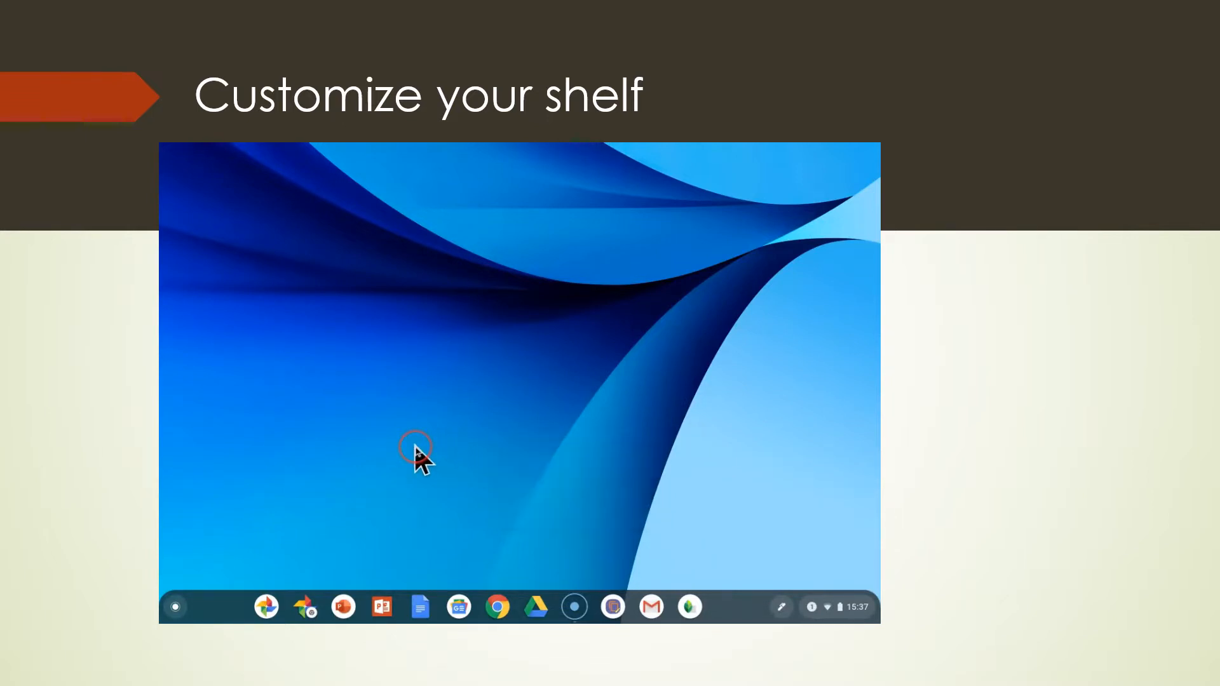
mouse_move(524, 561)
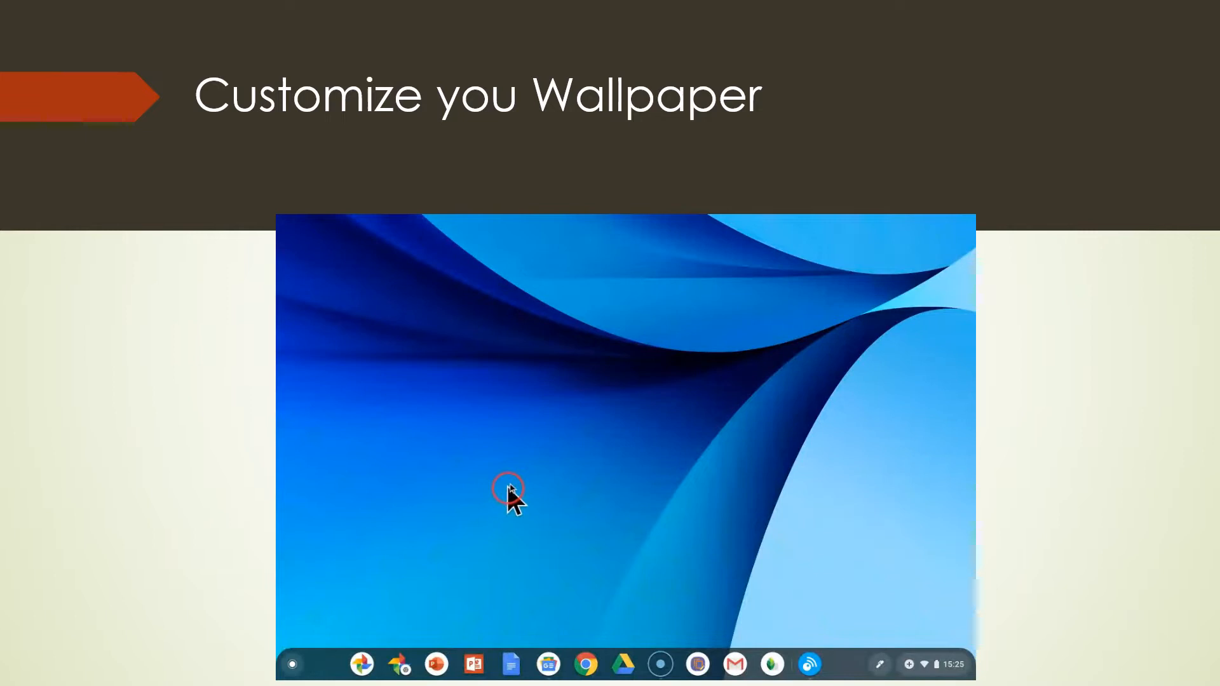
right_click(511, 494)
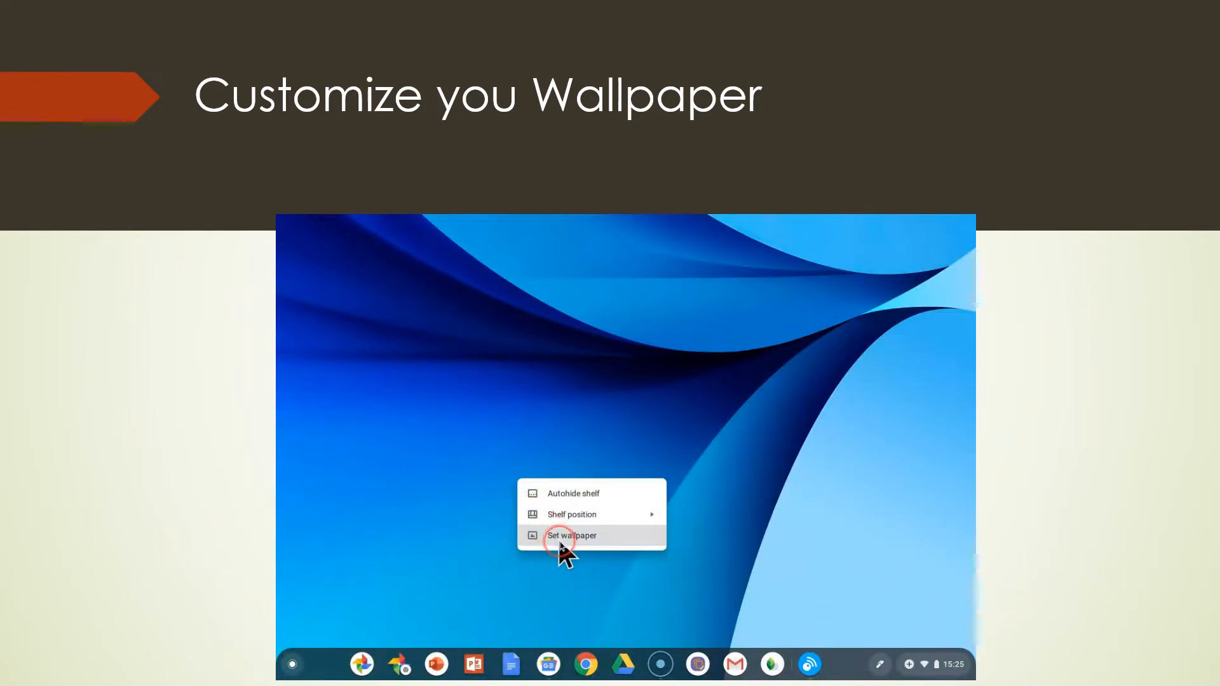
Browse Cityscapes and Earth, set the aerial turquoise coastline photo as wallpaper, and close the picker
left_click(571, 536)
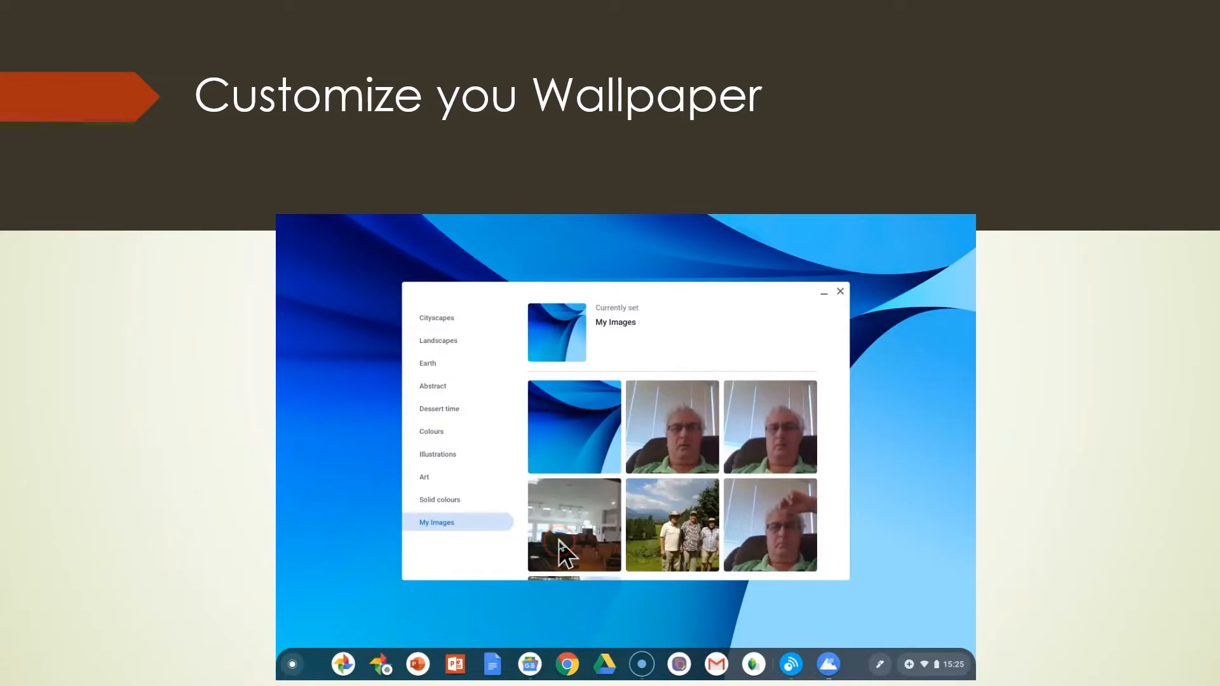
left_click(437, 317)
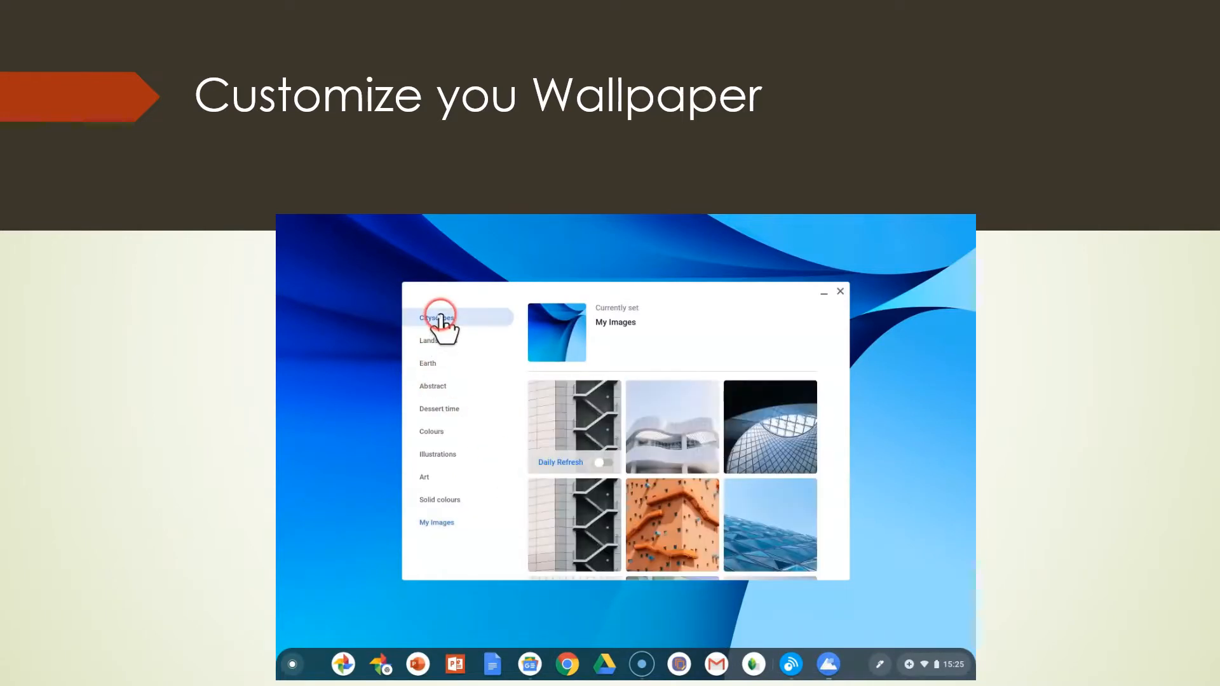
left_click(436, 317)
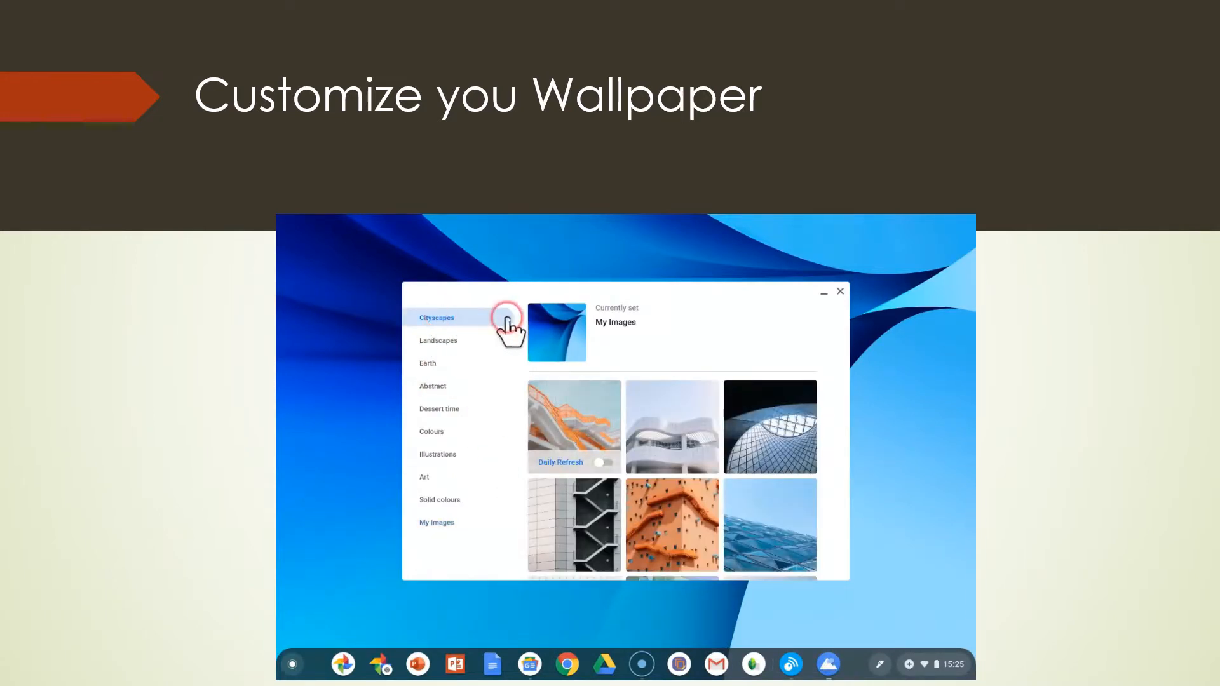
left_click(426, 363)
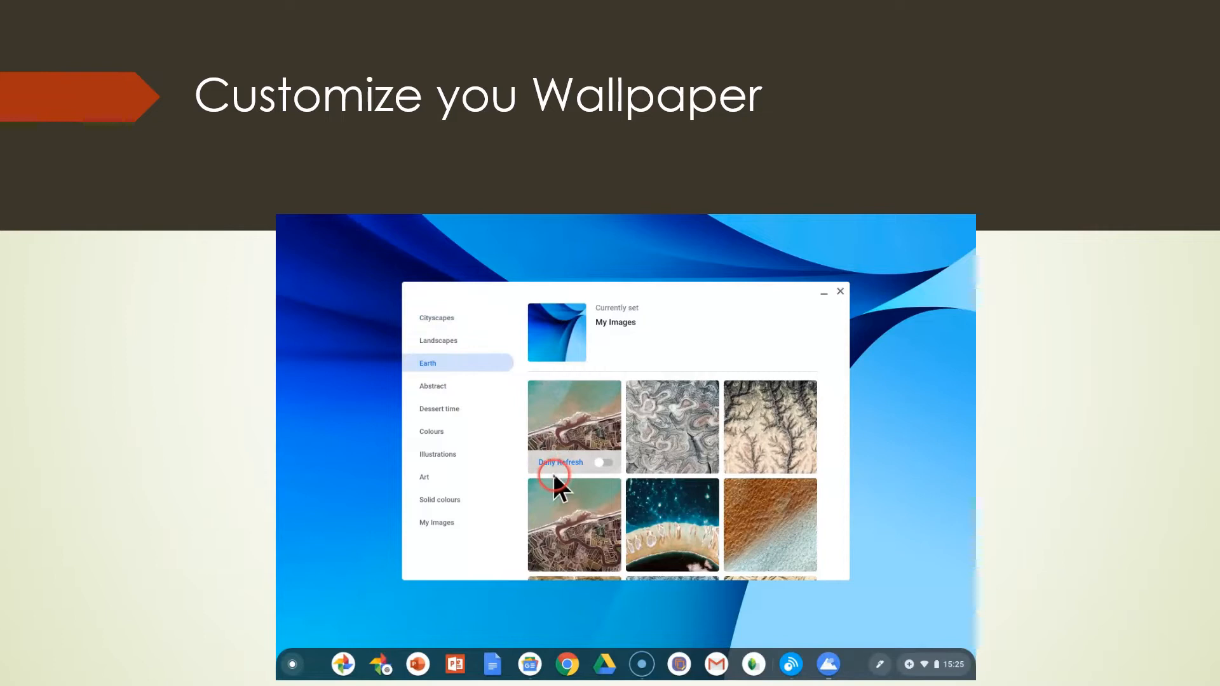
left_click(607, 463)
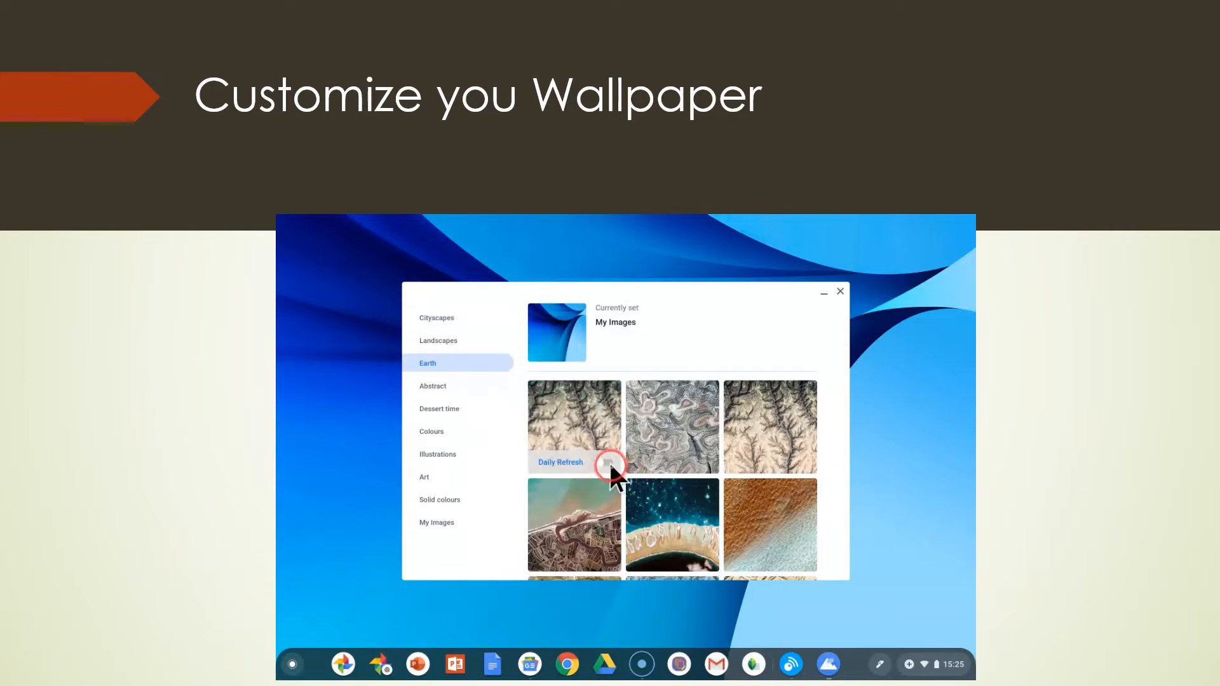
scroll("down", 3)
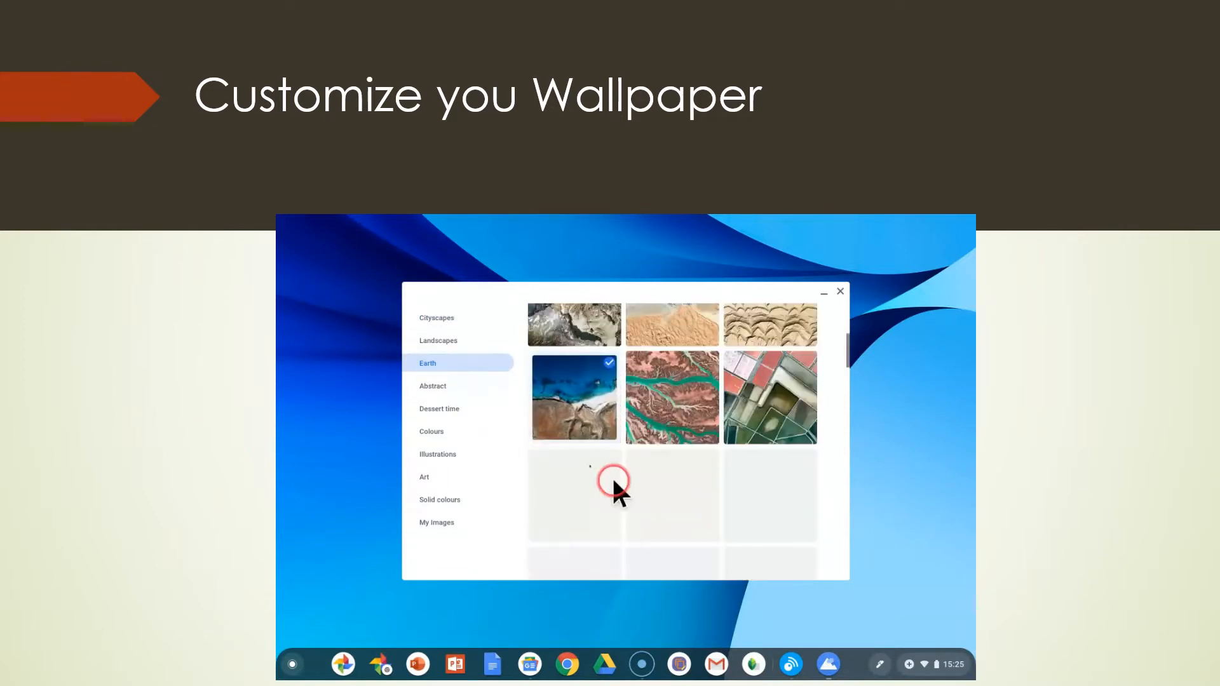
left_click(574, 397)
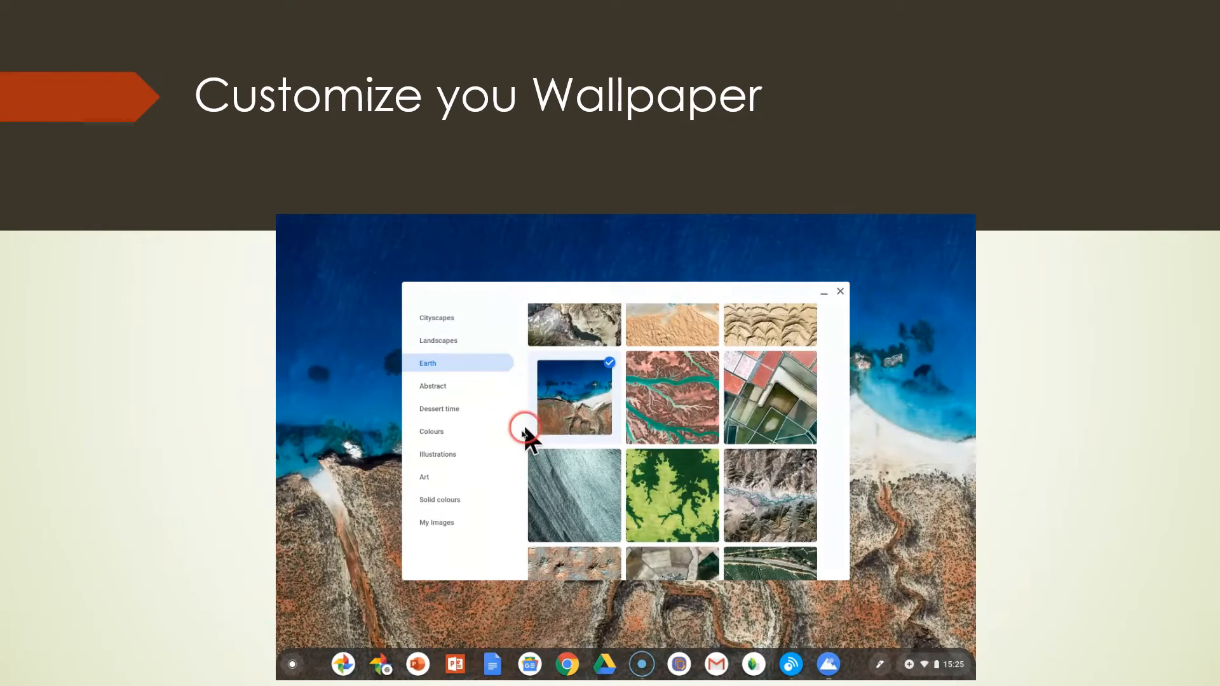
mouse_move(867, 305)
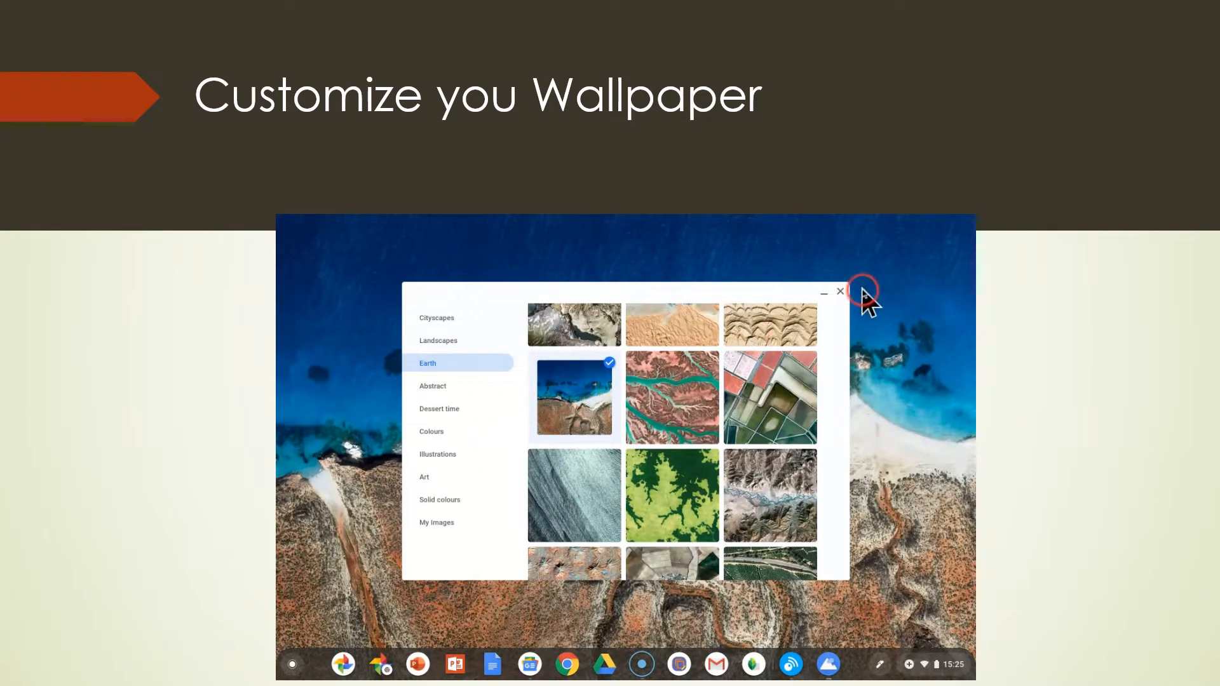
left_click(839, 291)
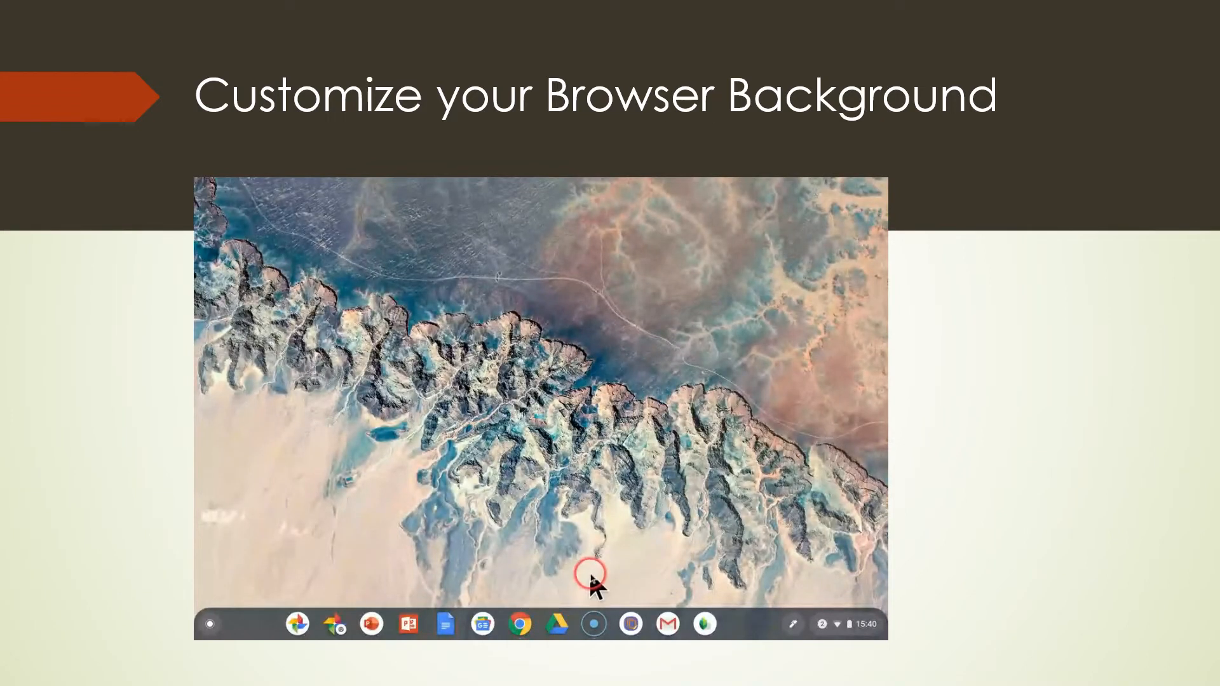
mouse_move(539, 620)
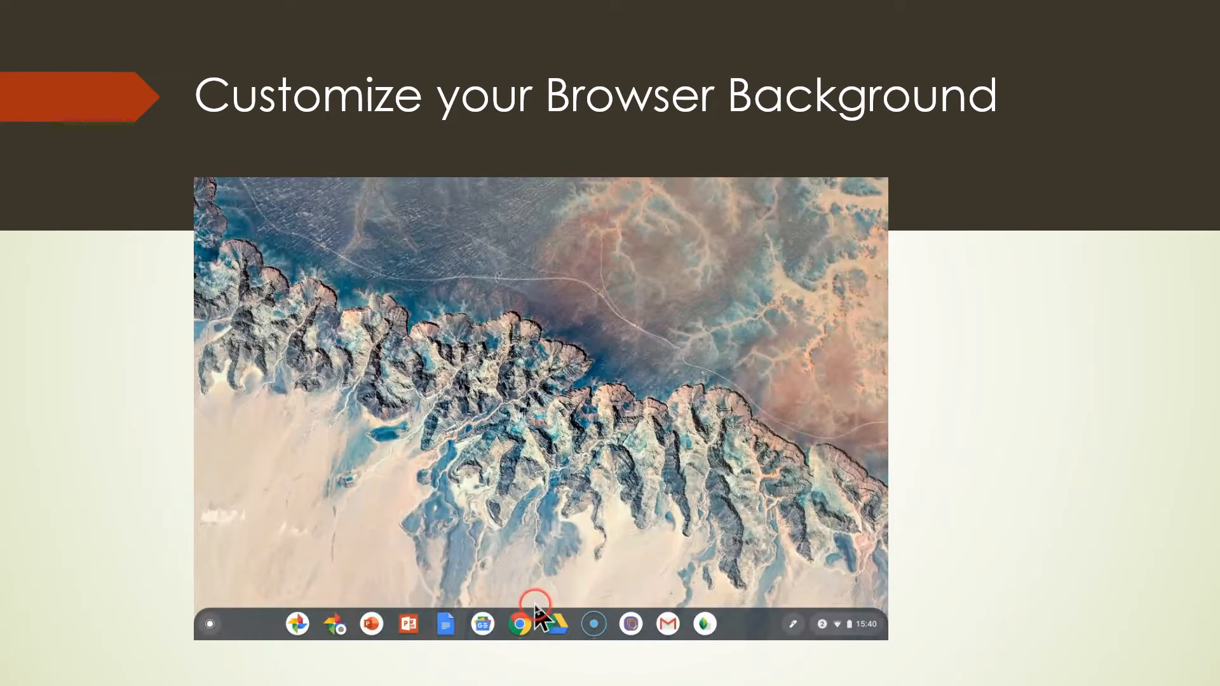
mouse_move(520, 629)
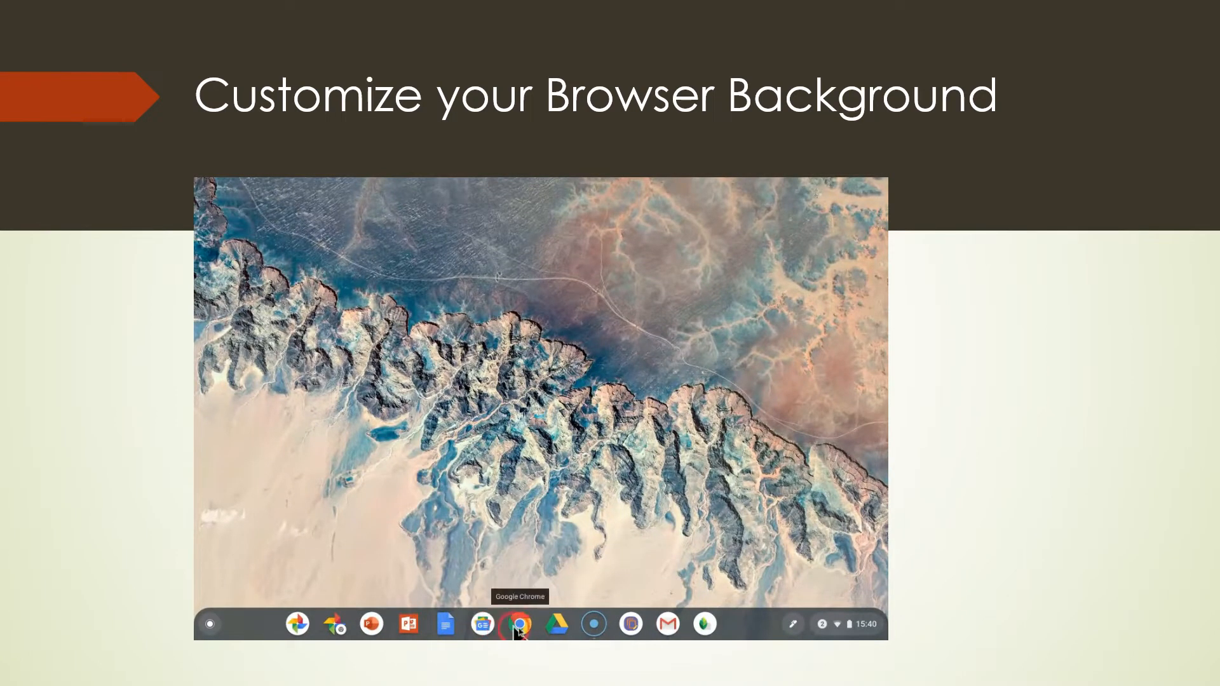
Launch Google Chrome from the shelf icon
left_click(520, 623)
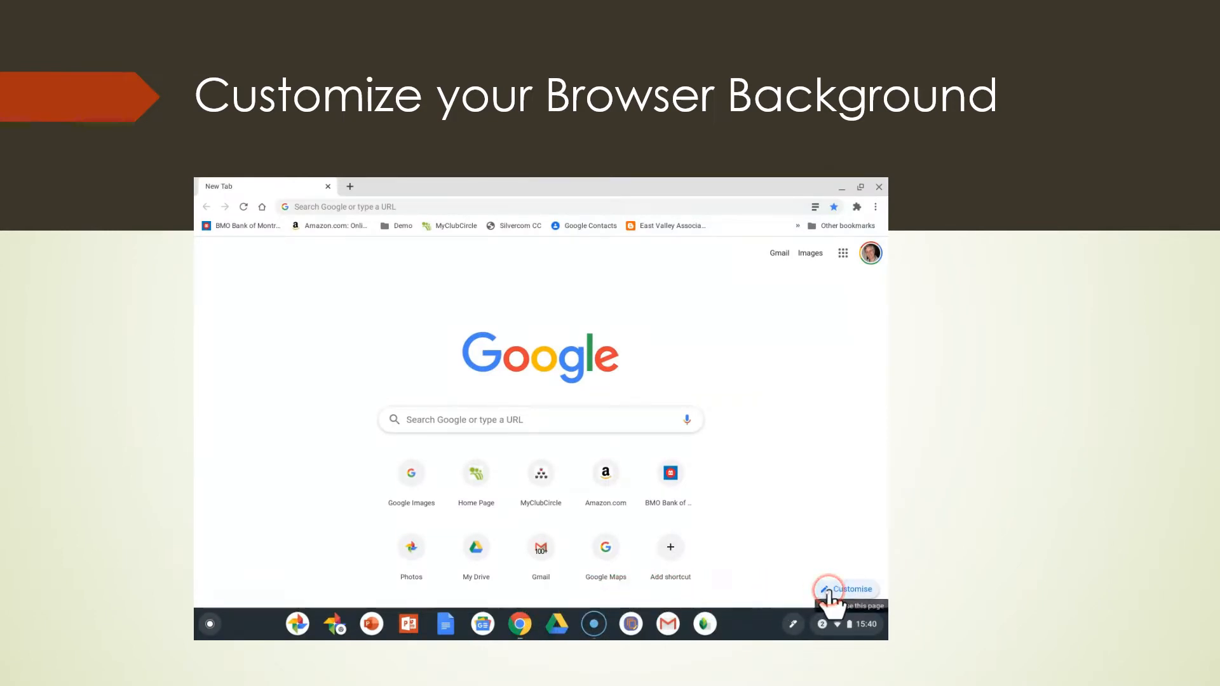
Open the New Tab customisation panel and go to the Seascapes collection
left_click(849, 589)
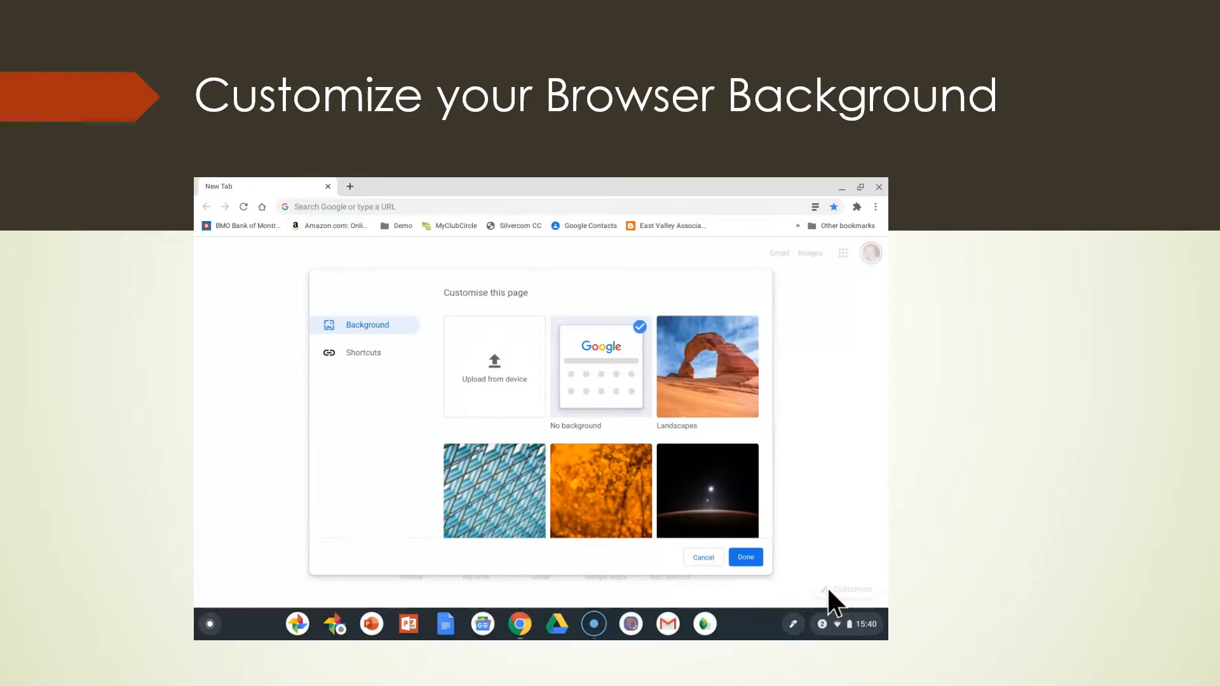
scroll("down", 3)
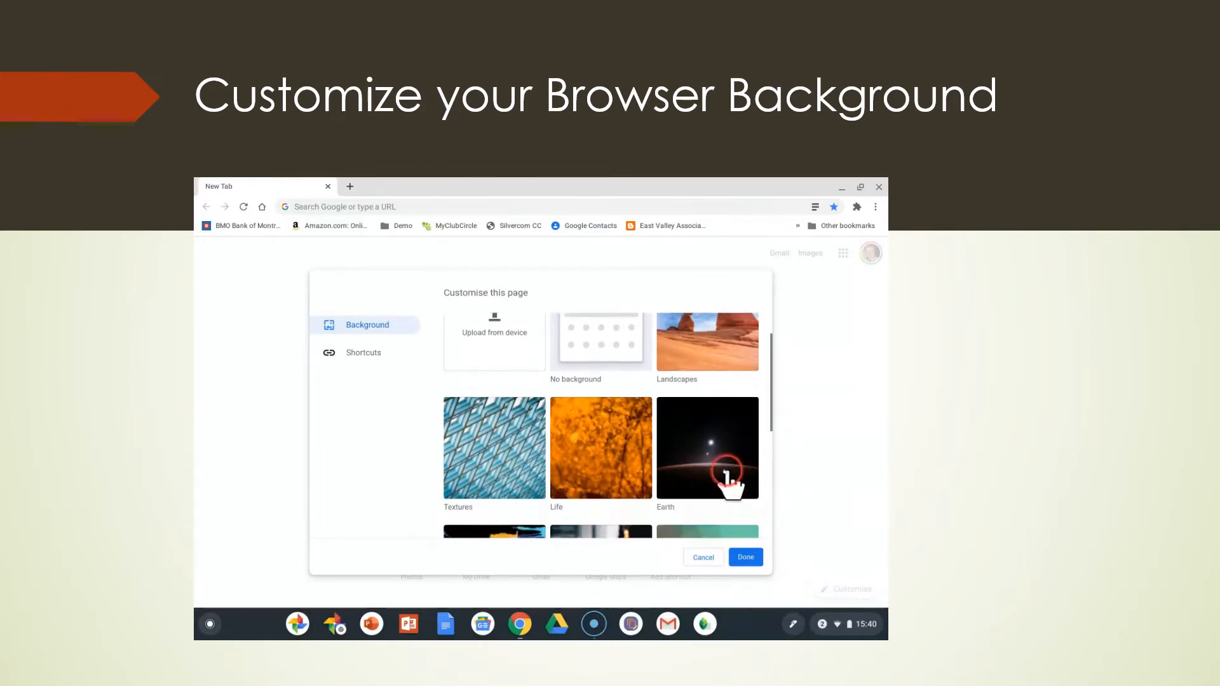
scroll("down", 3)
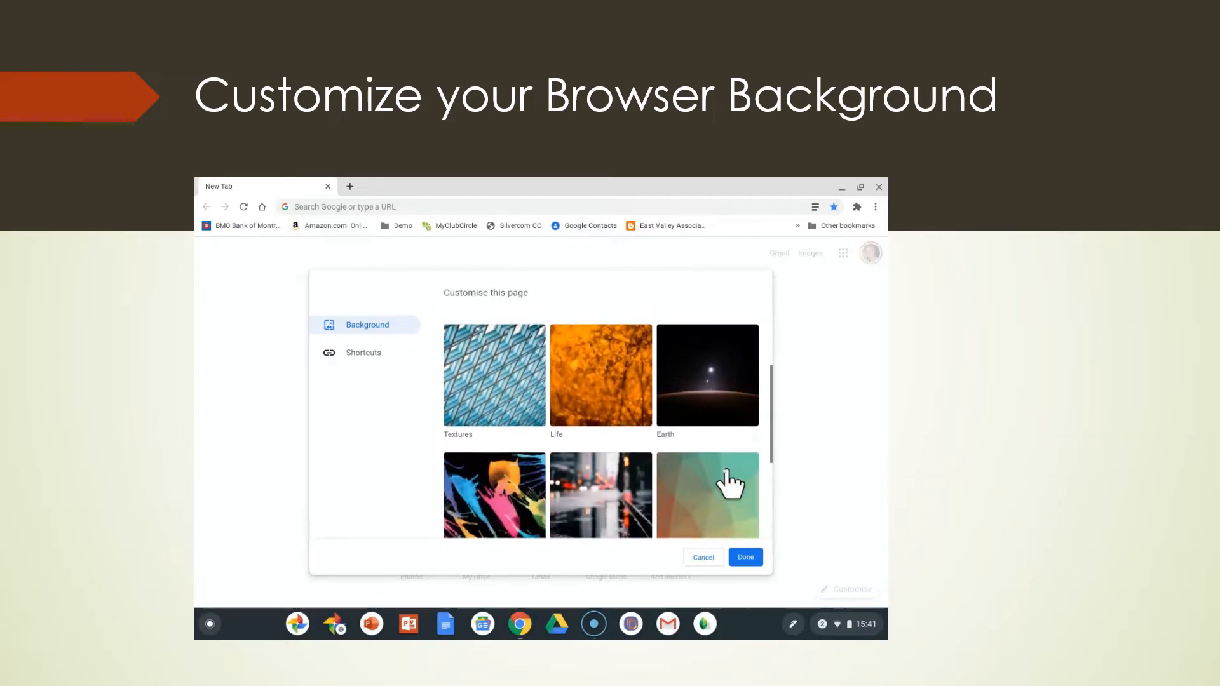
scroll("down", 3)
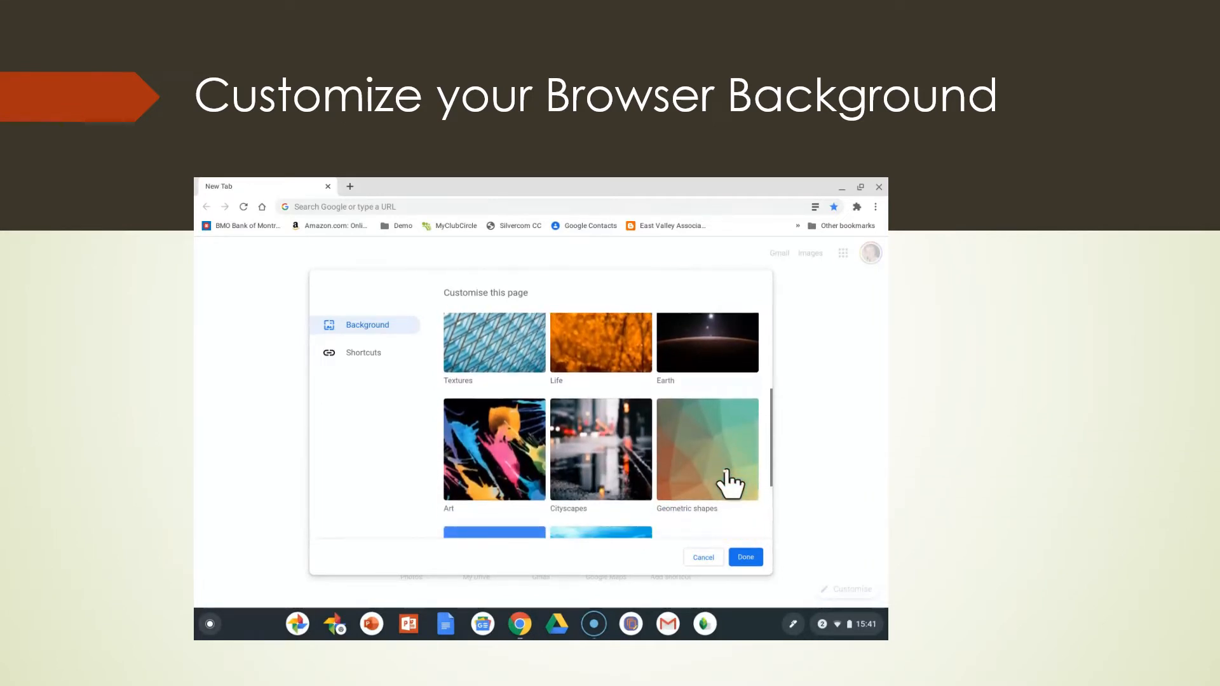
scroll("down", 3)
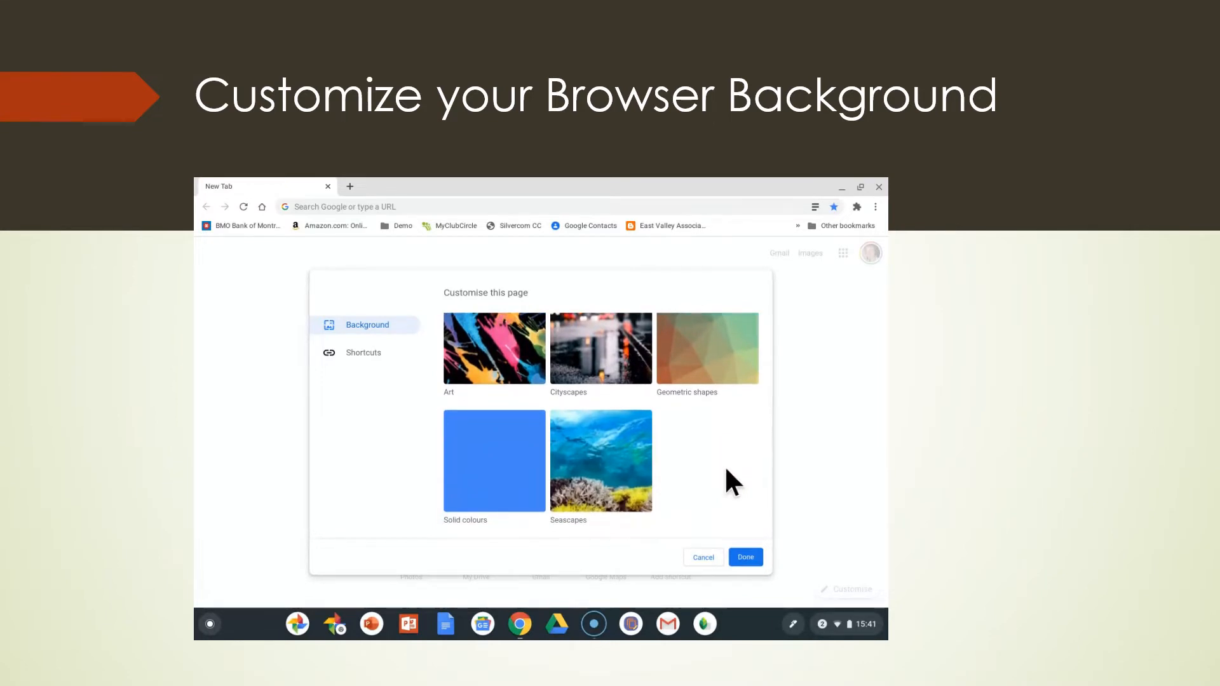
mouse_move(625, 487)
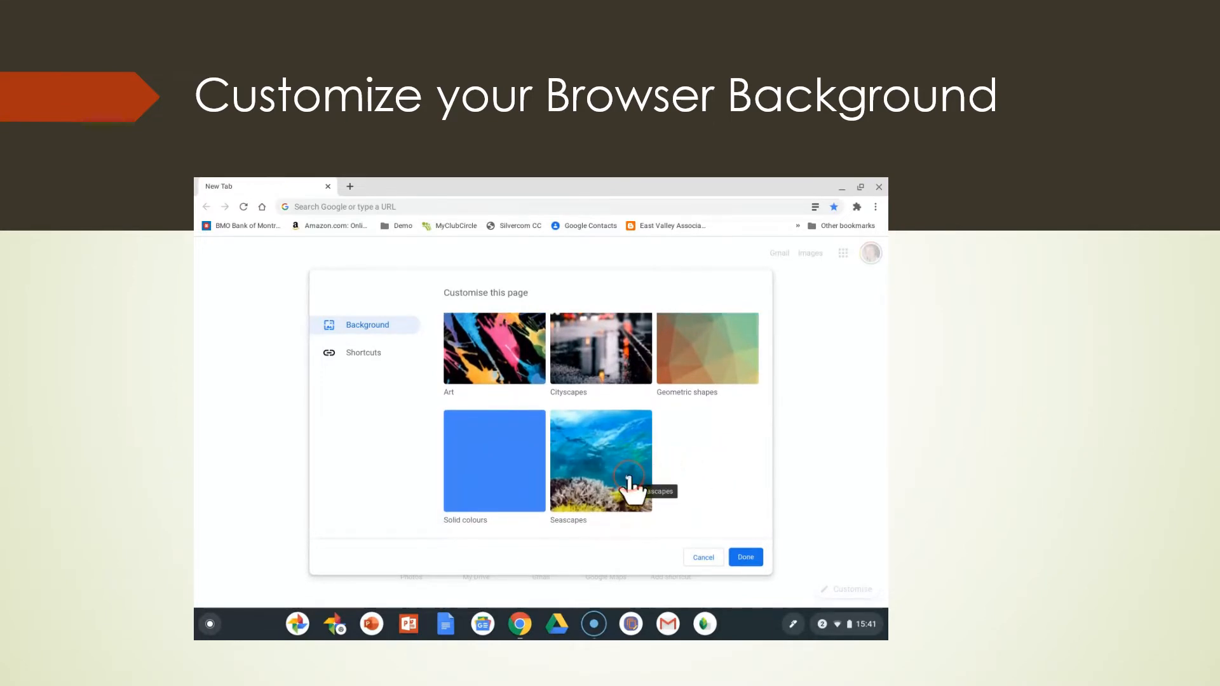
left_click(601, 461)
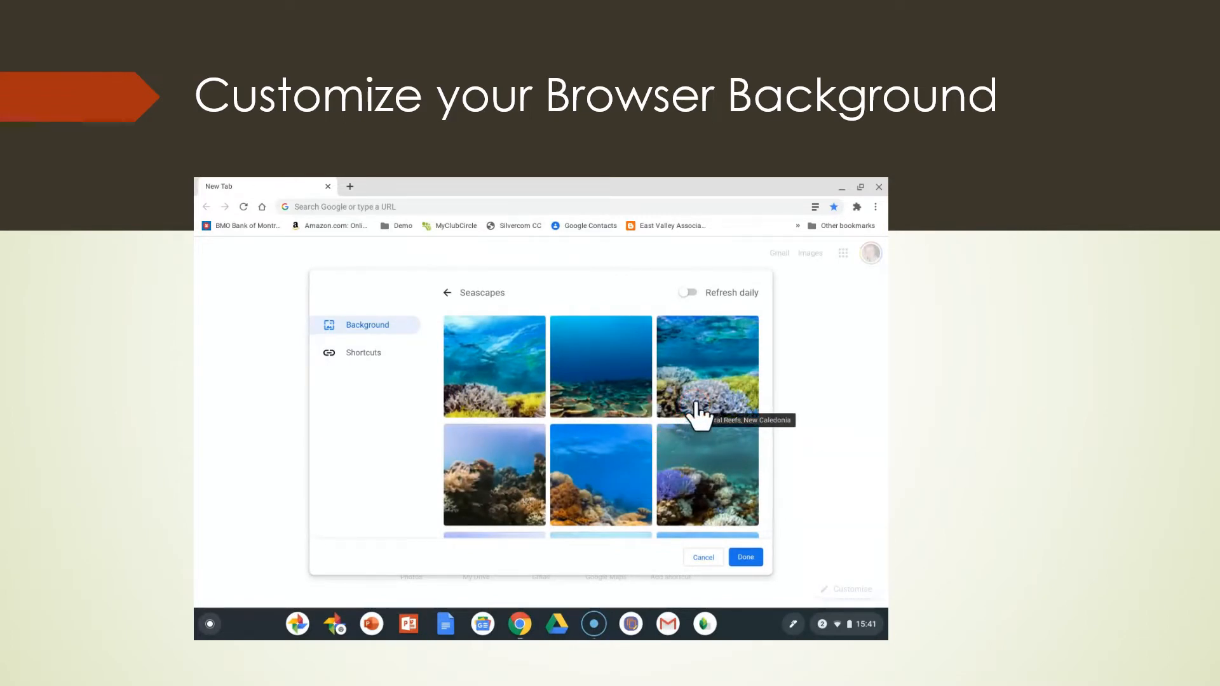
Apply the Coral Reefs, New Caledonia image with Refresh daily turned on
left_click(708, 367)
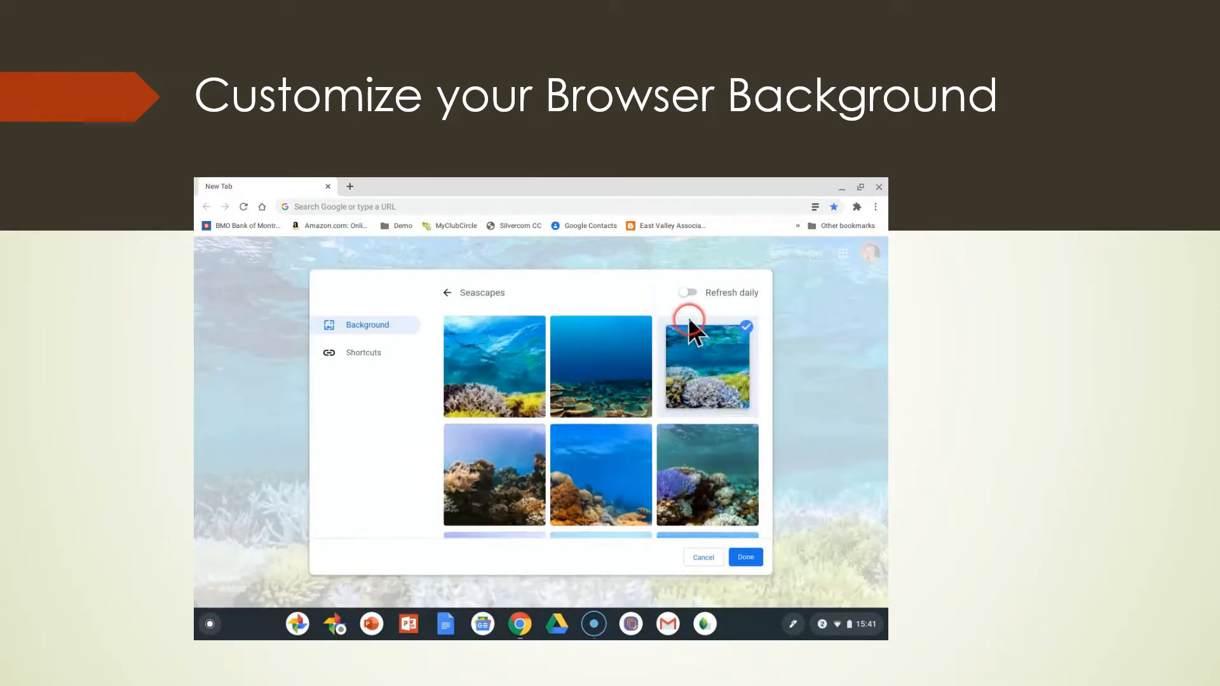
left_click(689, 292)
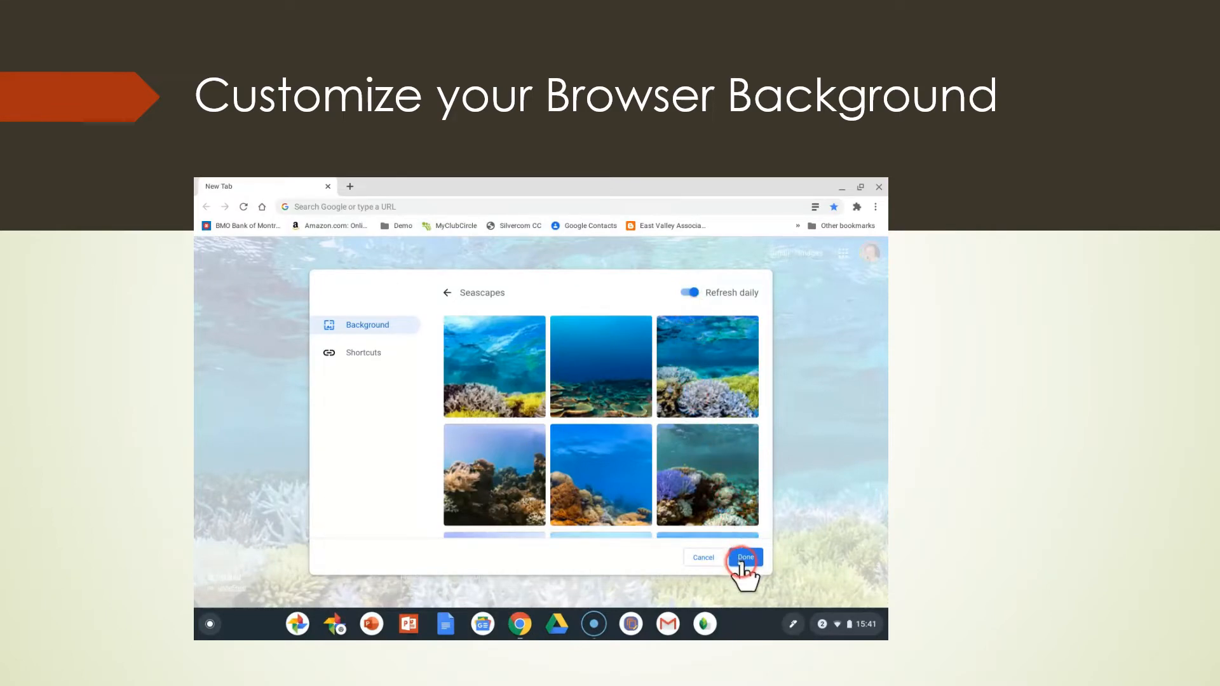
left_click(745, 557)
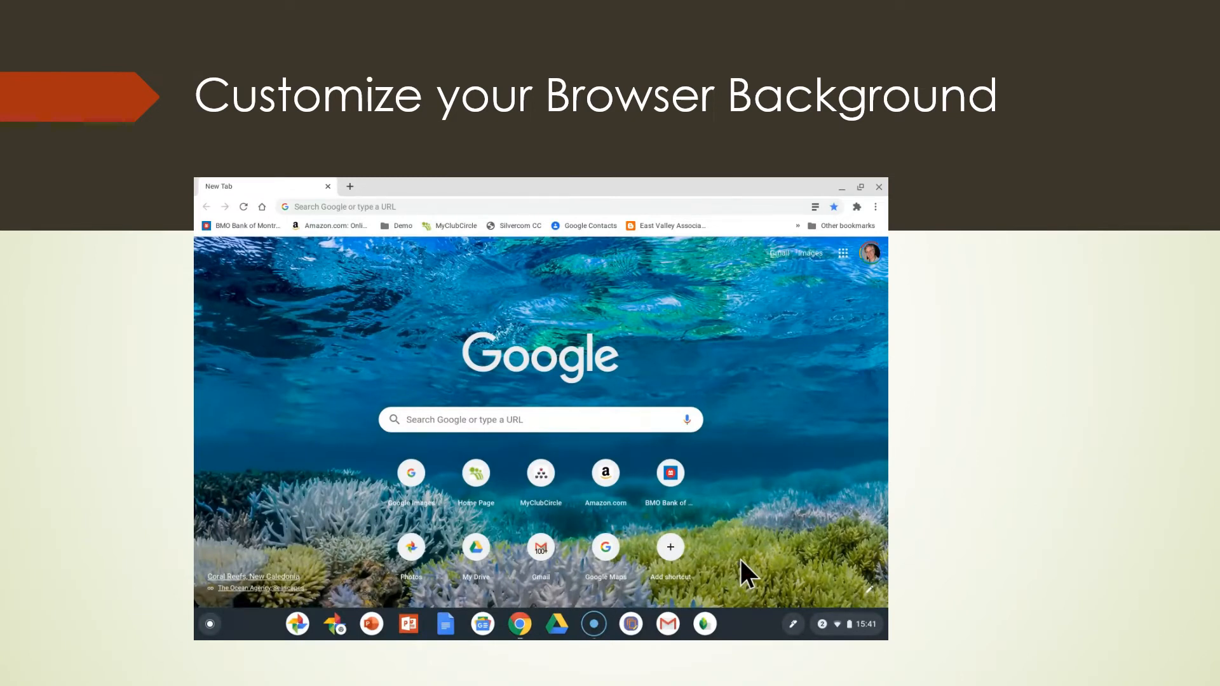
left_click(794, 333)
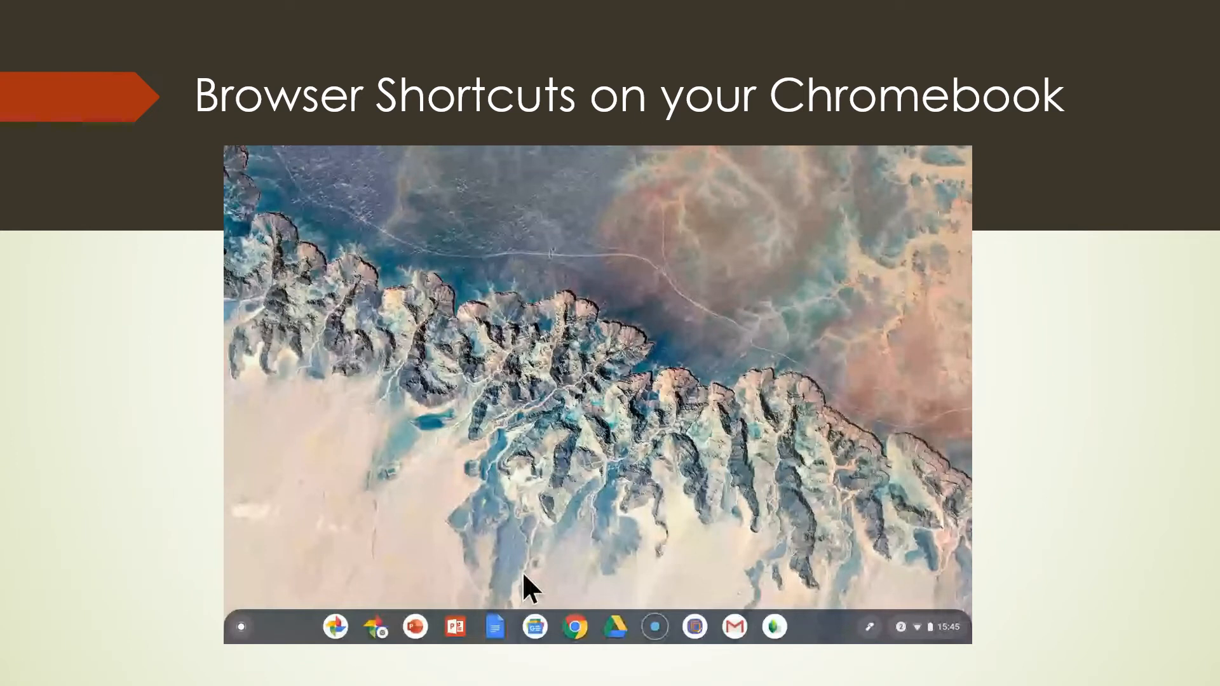
Open Chrome to the coral-reef New Tab page and point out its shortcut tiles
left_click(574, 586)
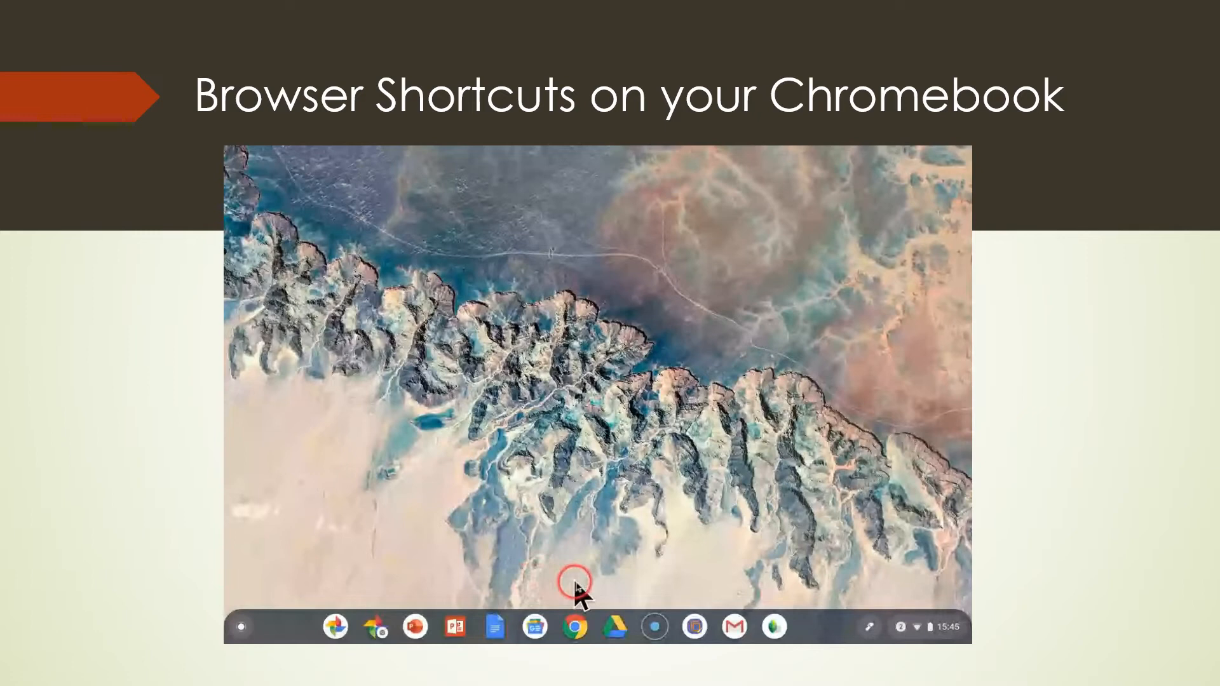
mouse_move(581, 636)
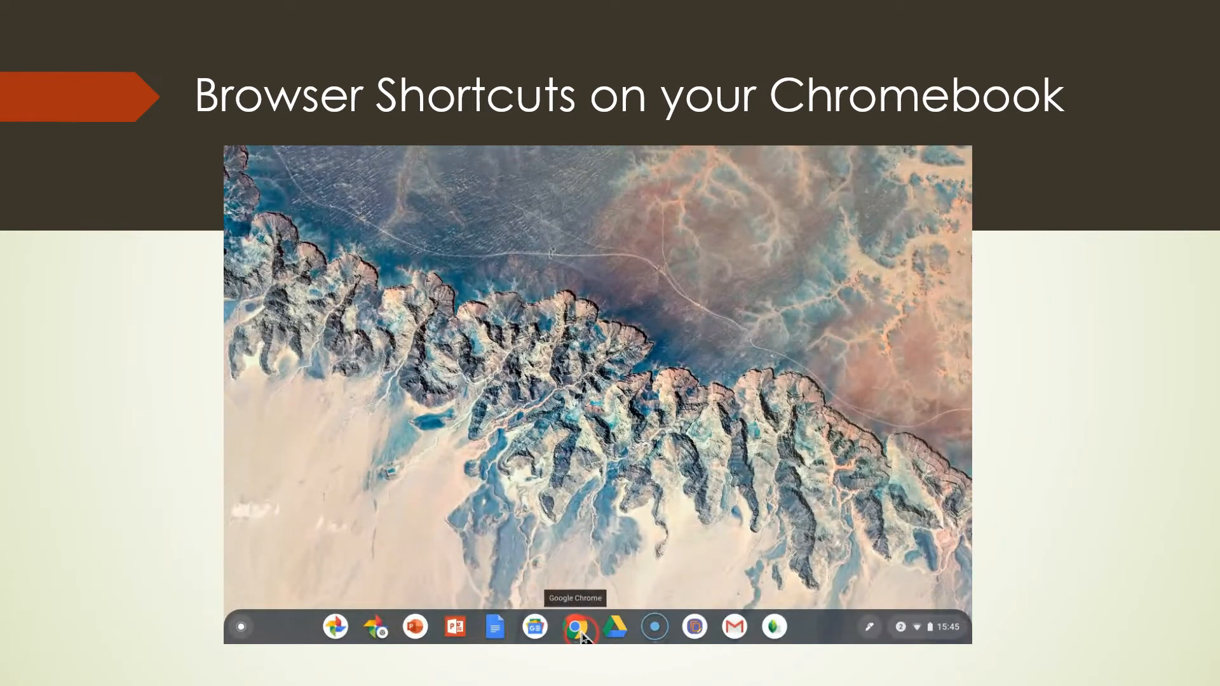
left_click(578, 627)
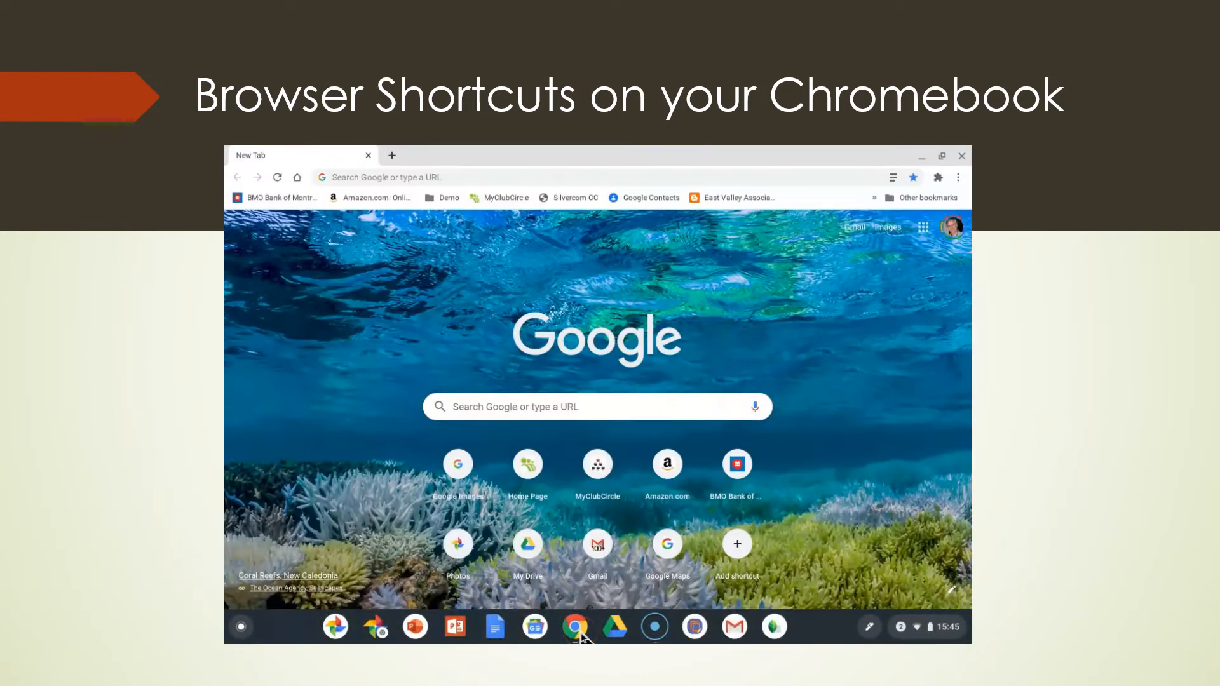
left_click(737, 464)
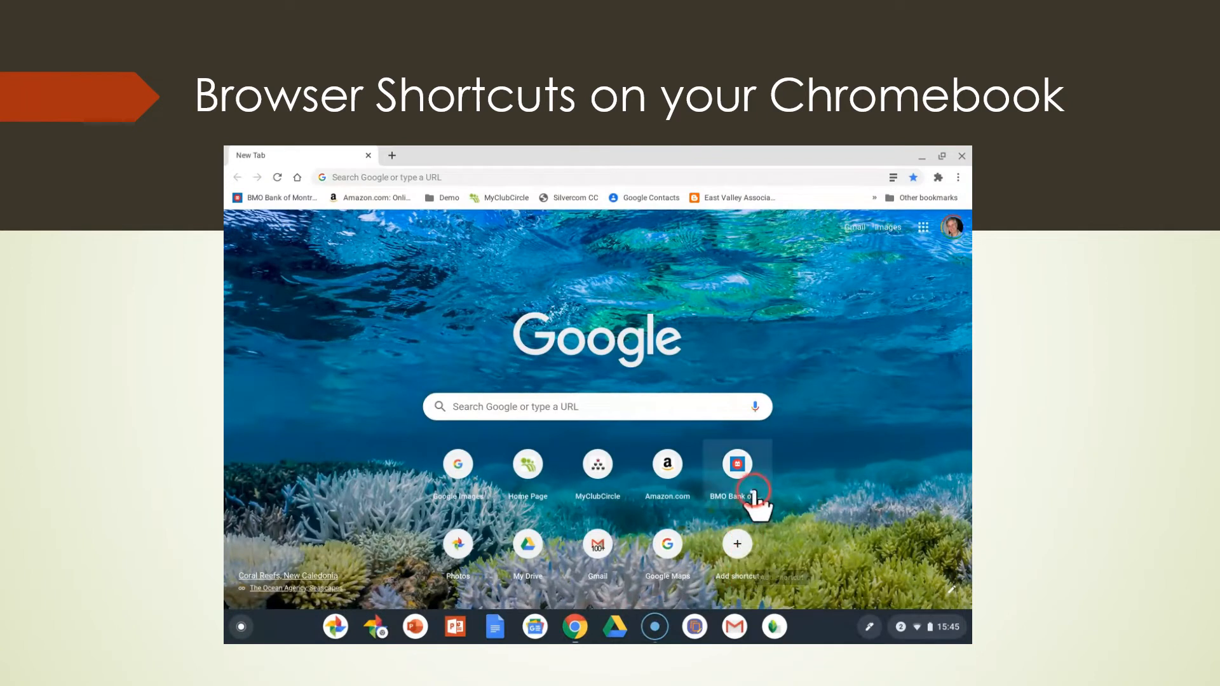
mouse_move(535, 545)
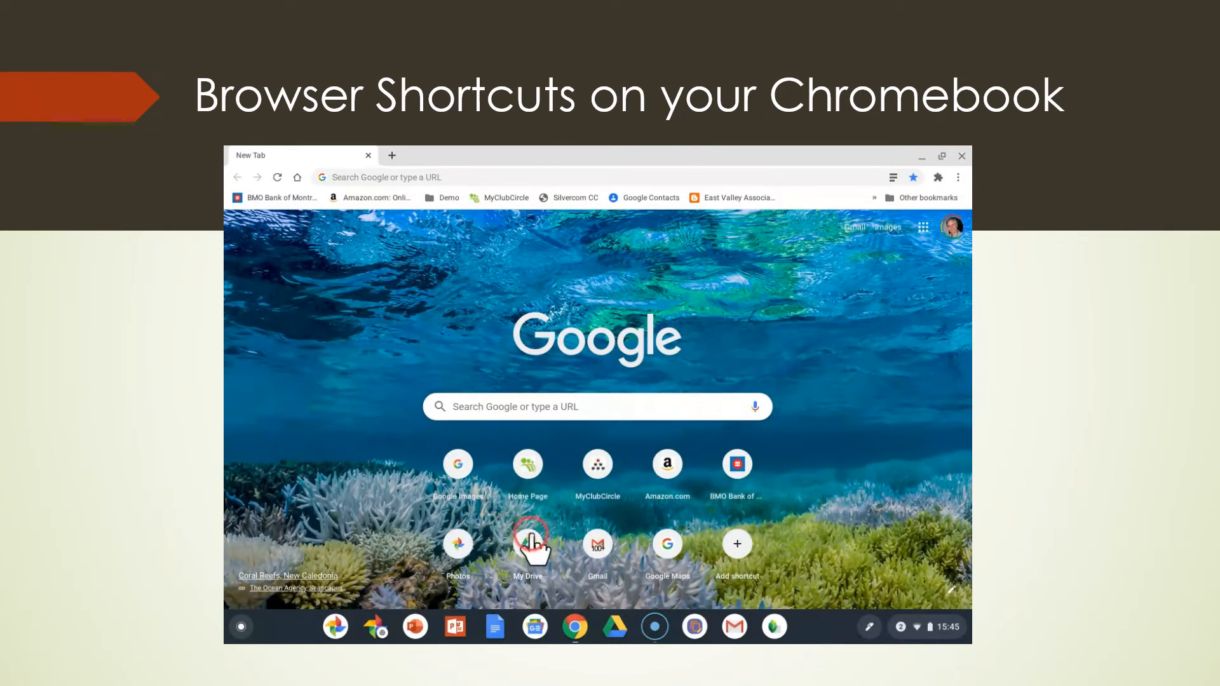
mouse_move(914, 595)
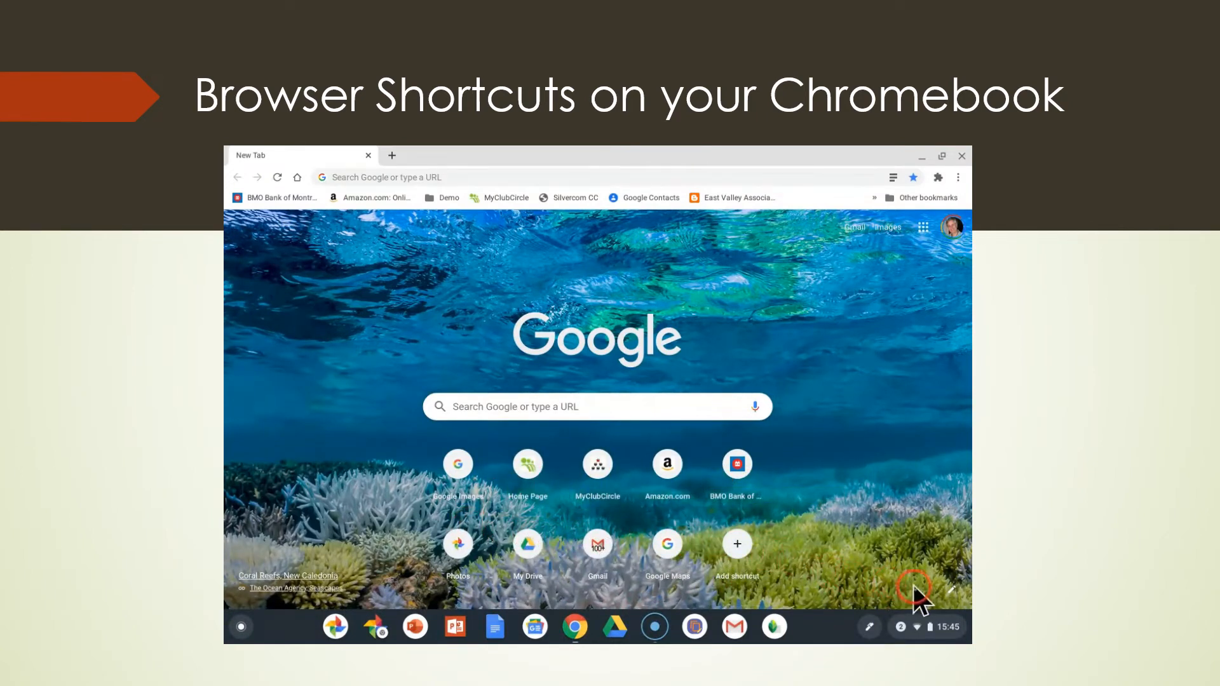
left_click(737, 544)
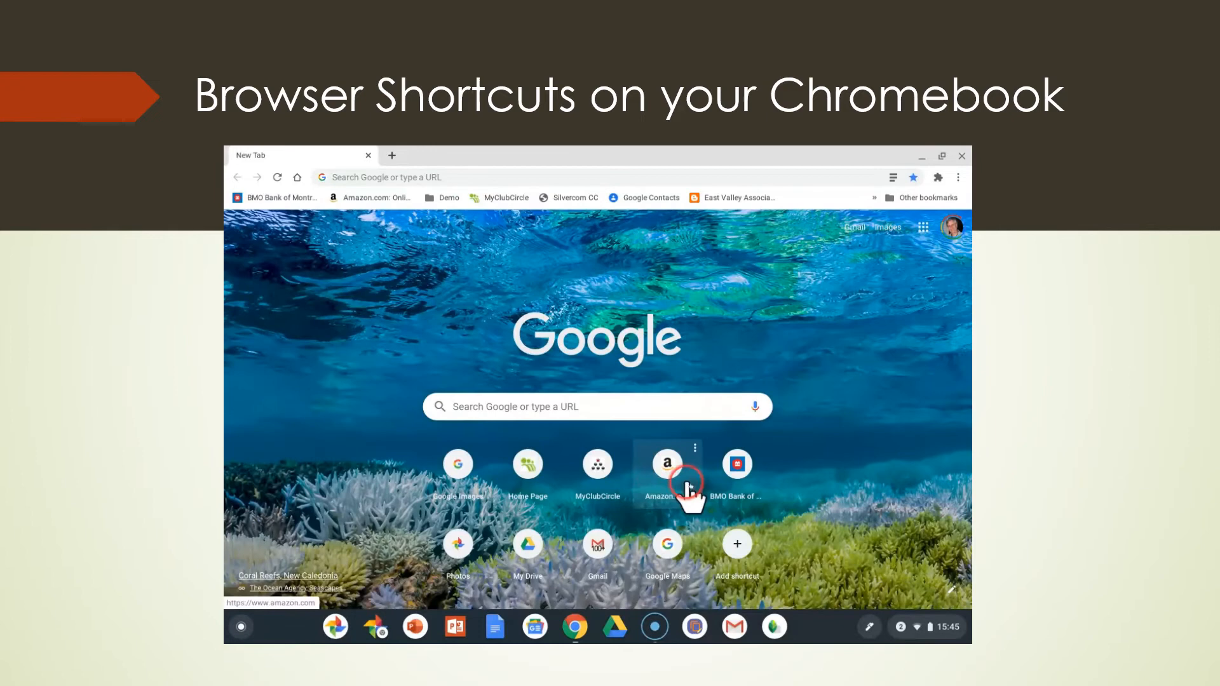
mouse_move(951, 595)
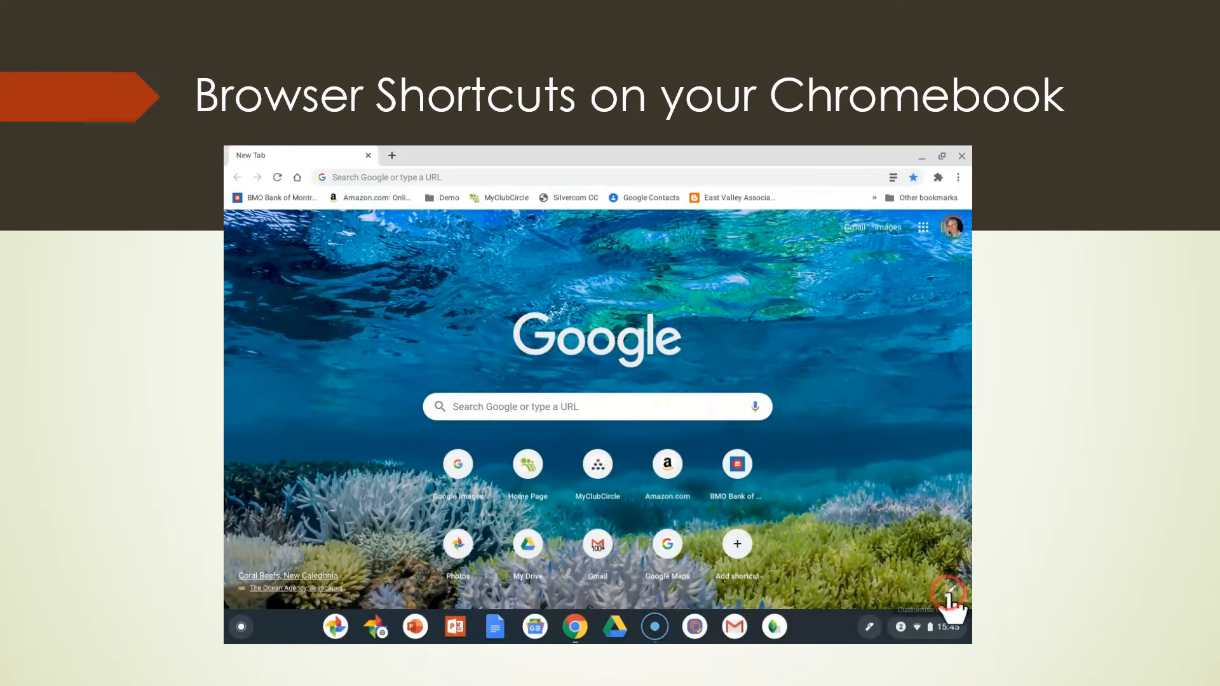
In the Customise panel's Shortcuts section, switch on Hide shortcuts and close it
left_click(952, 593)
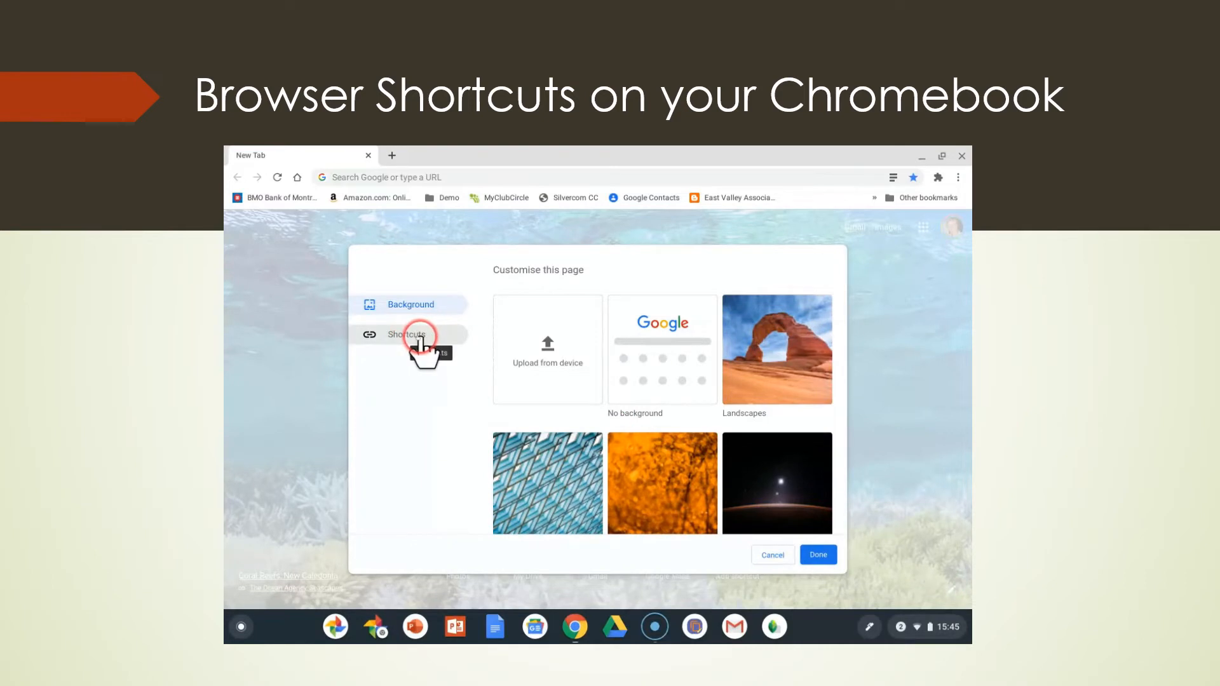
left_click(406, 334)
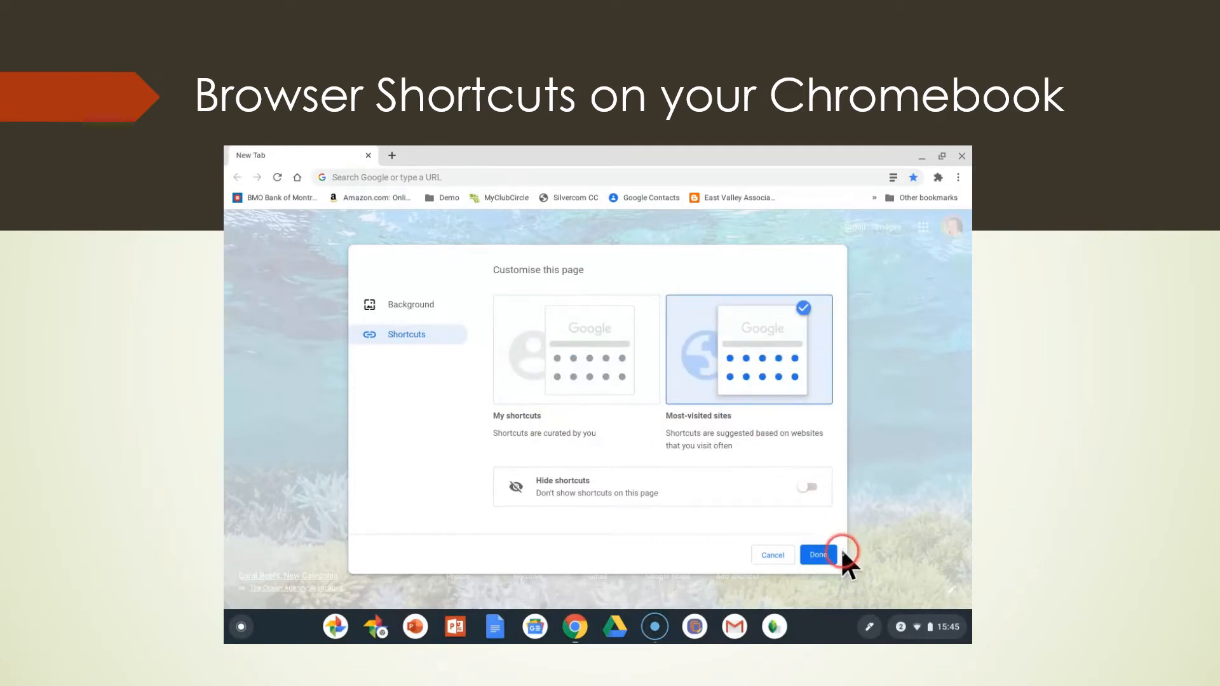
left_click(817, 555)
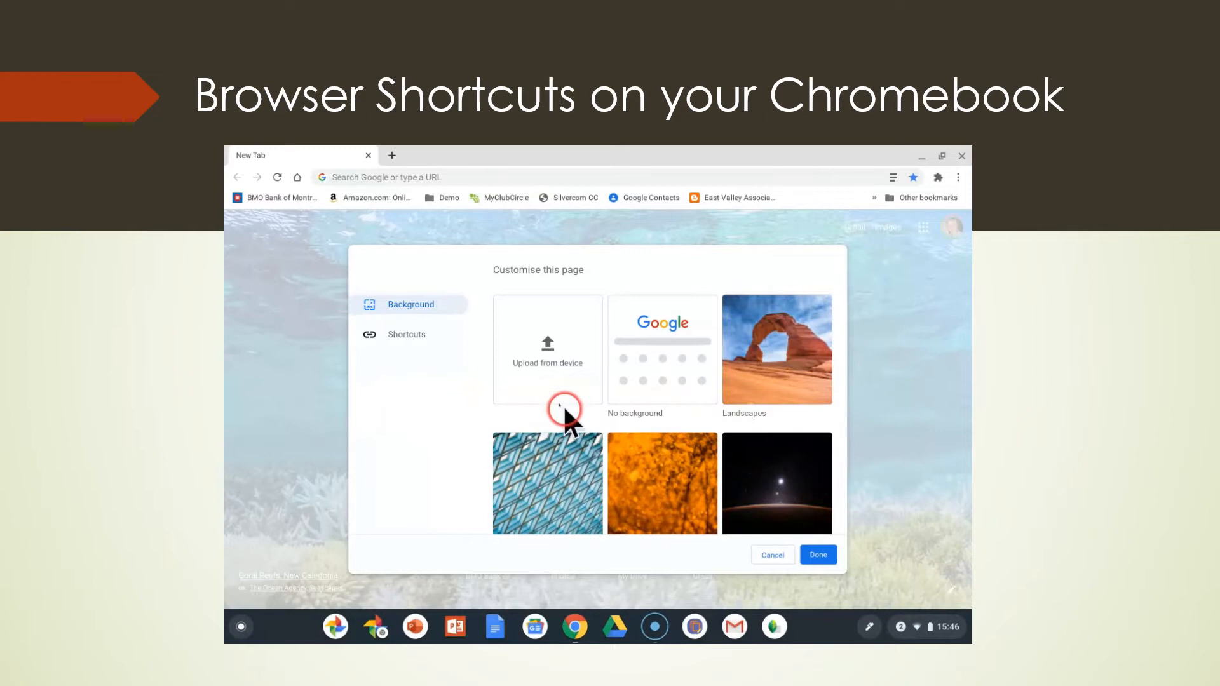
left_click(406, 334)
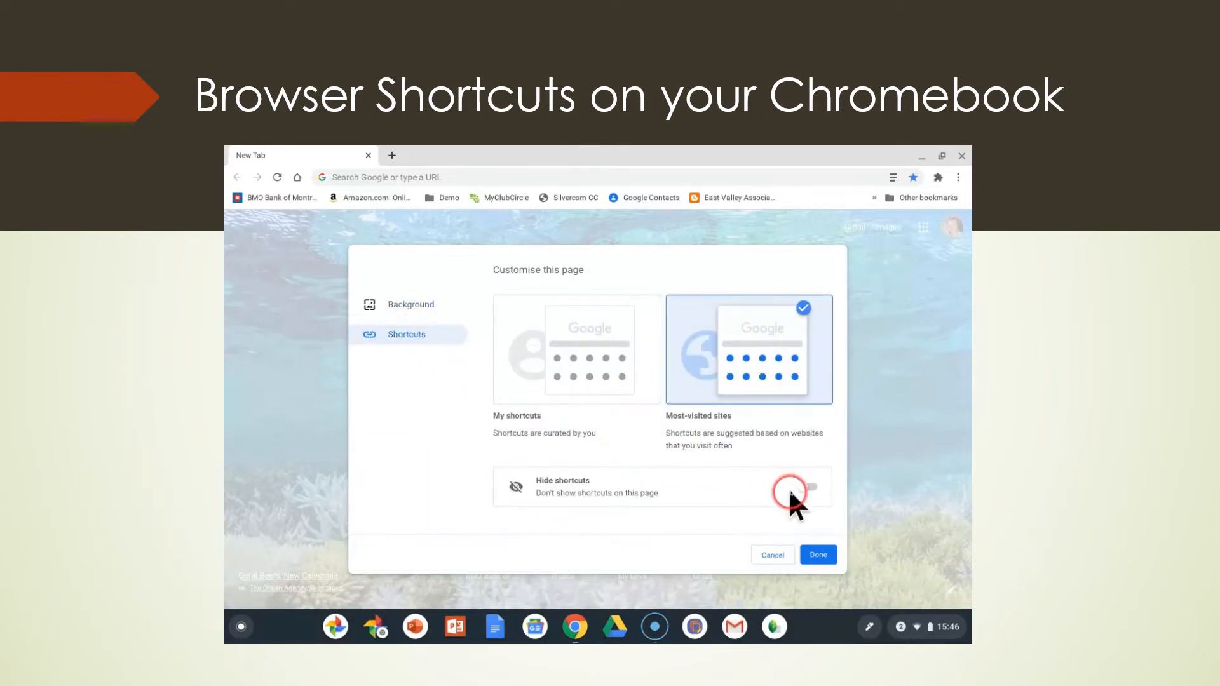
left_click(808, 500)
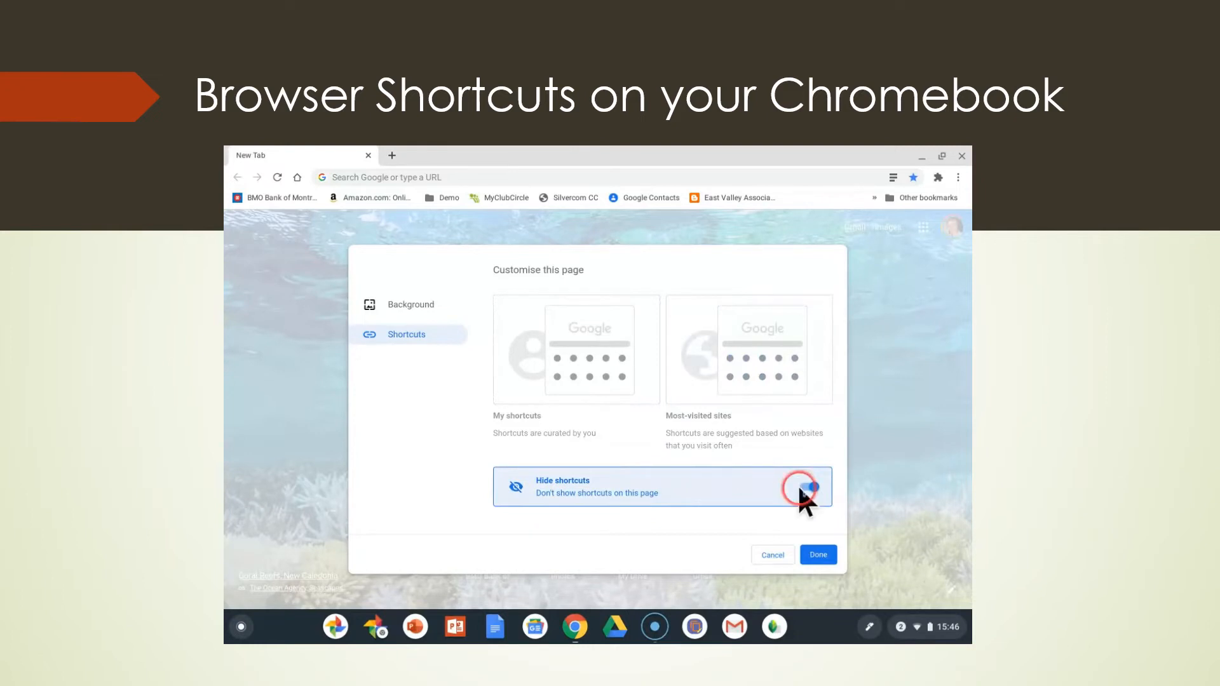
left_click(818, 555)
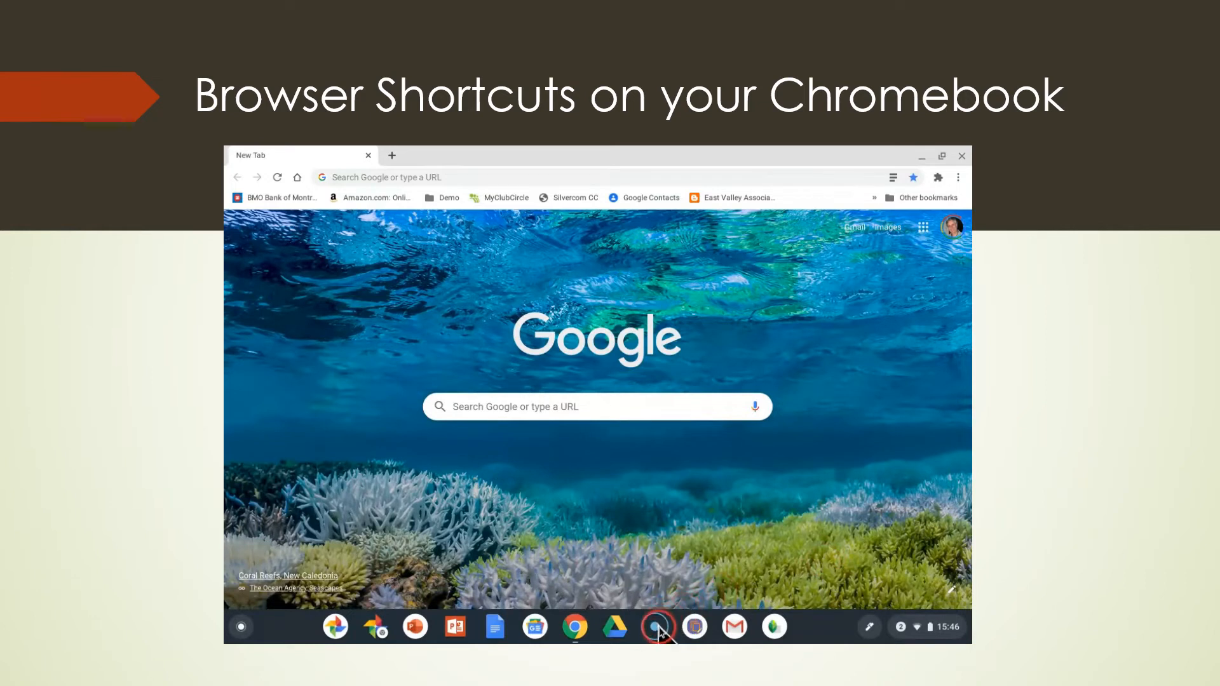
mouse_move(656, 633)
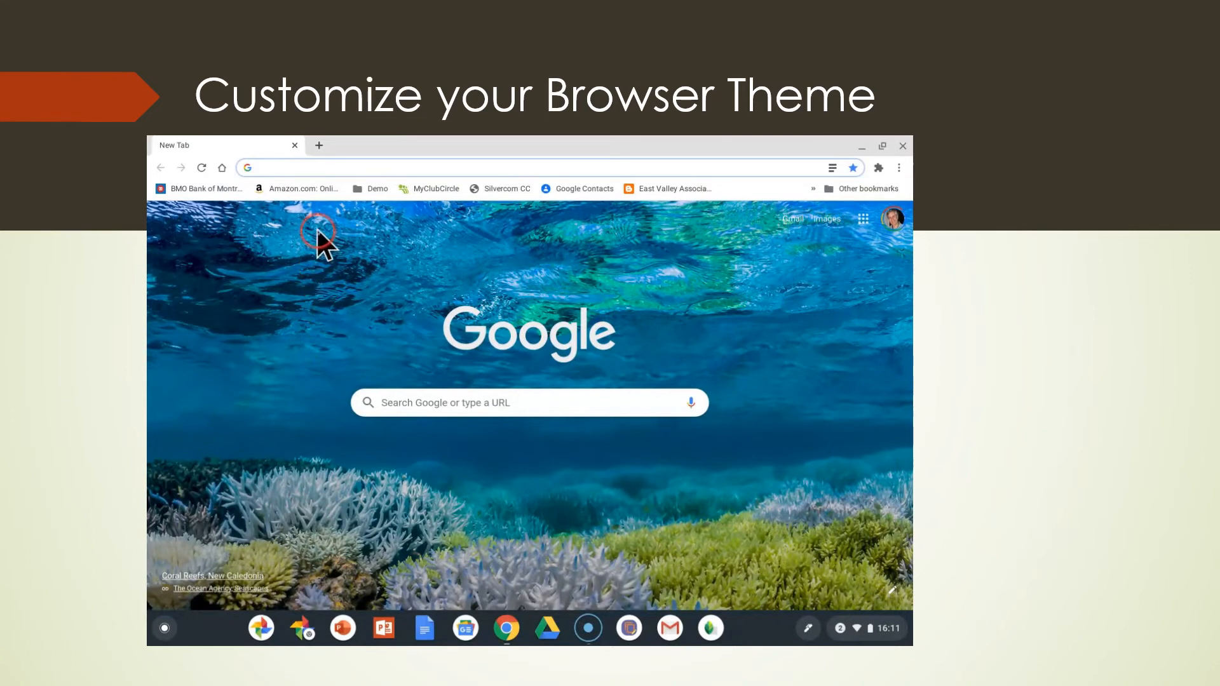
mouse_move(314, 185)
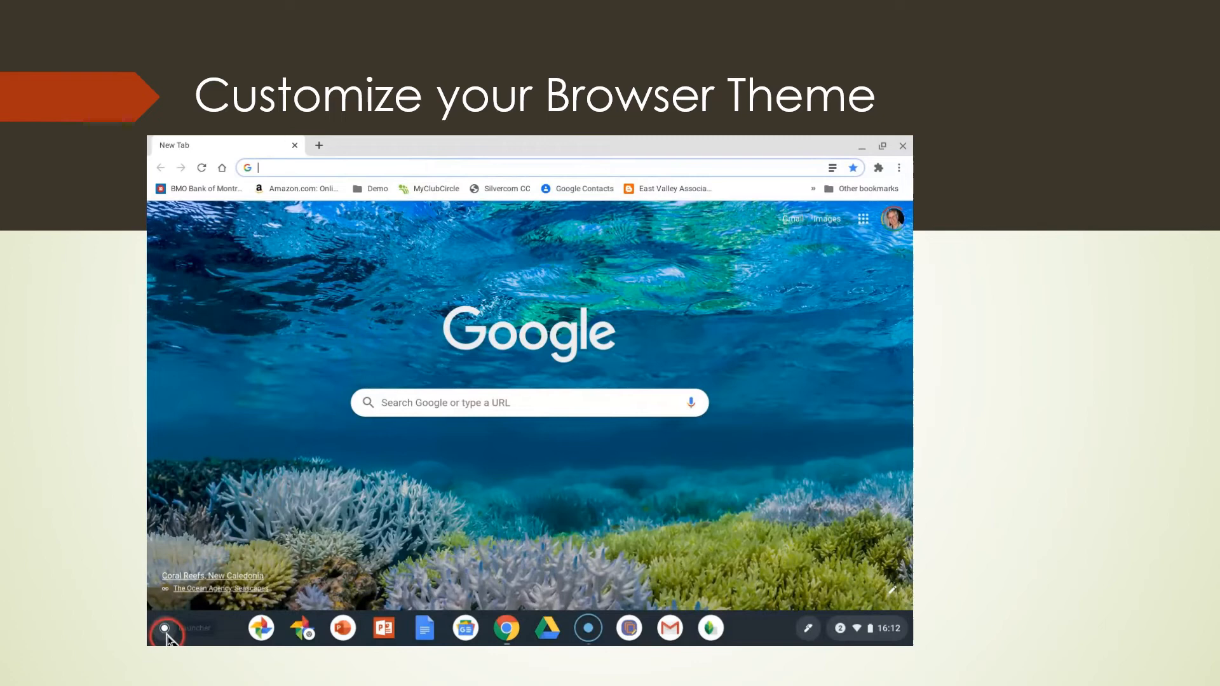
Open the Web Store app from the launcher to reach the extensions listing
left_click(164, 629)
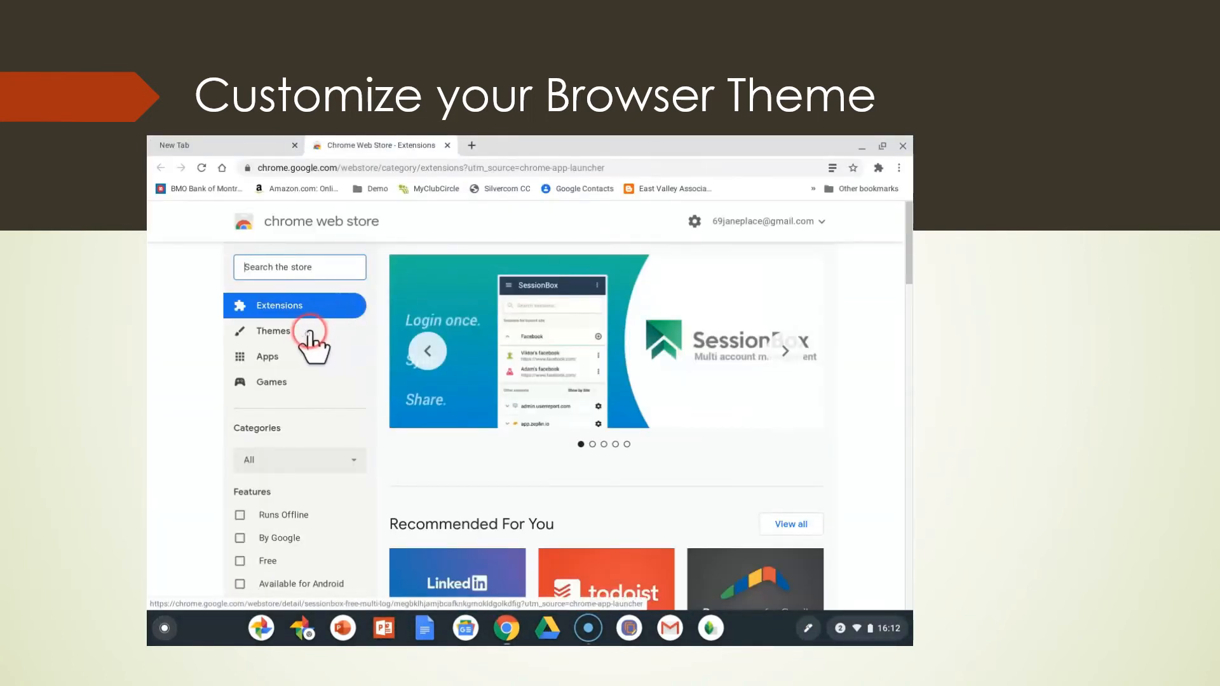
Switch the store to Themes and open the Sea Foam theme from Published by Chrome
left_click(272, 331)
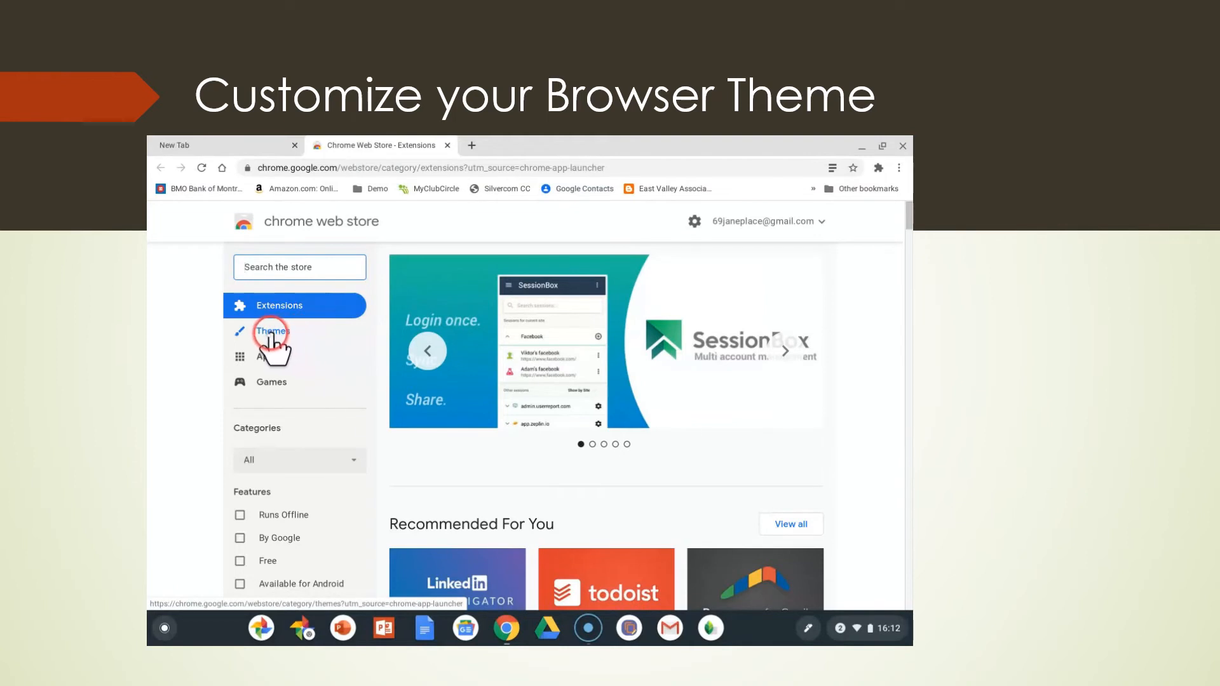
left_click(271, 331)
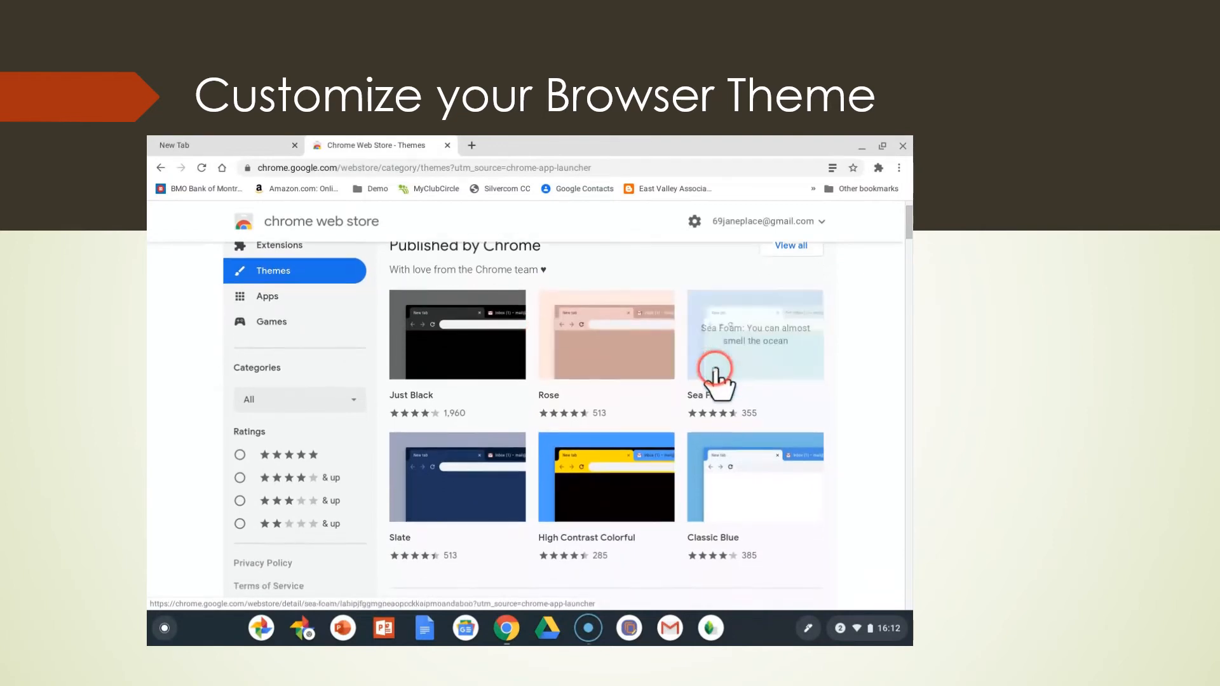
scroll("down", 3)
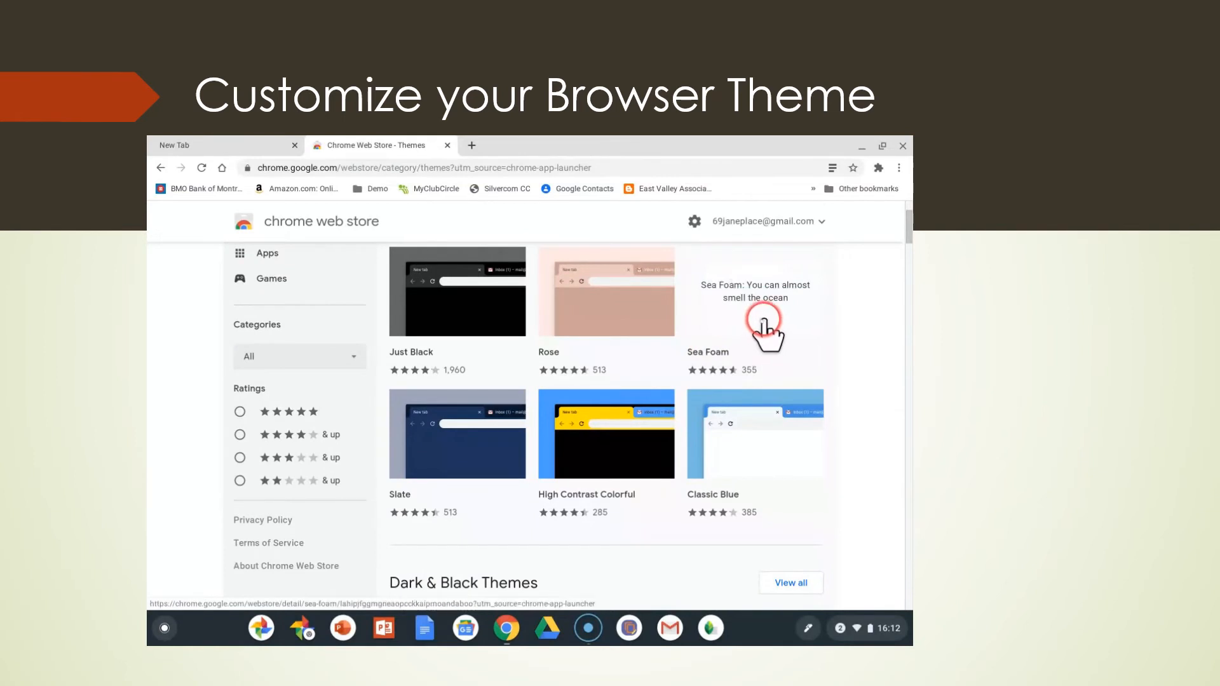
mouse_move(755, 317)
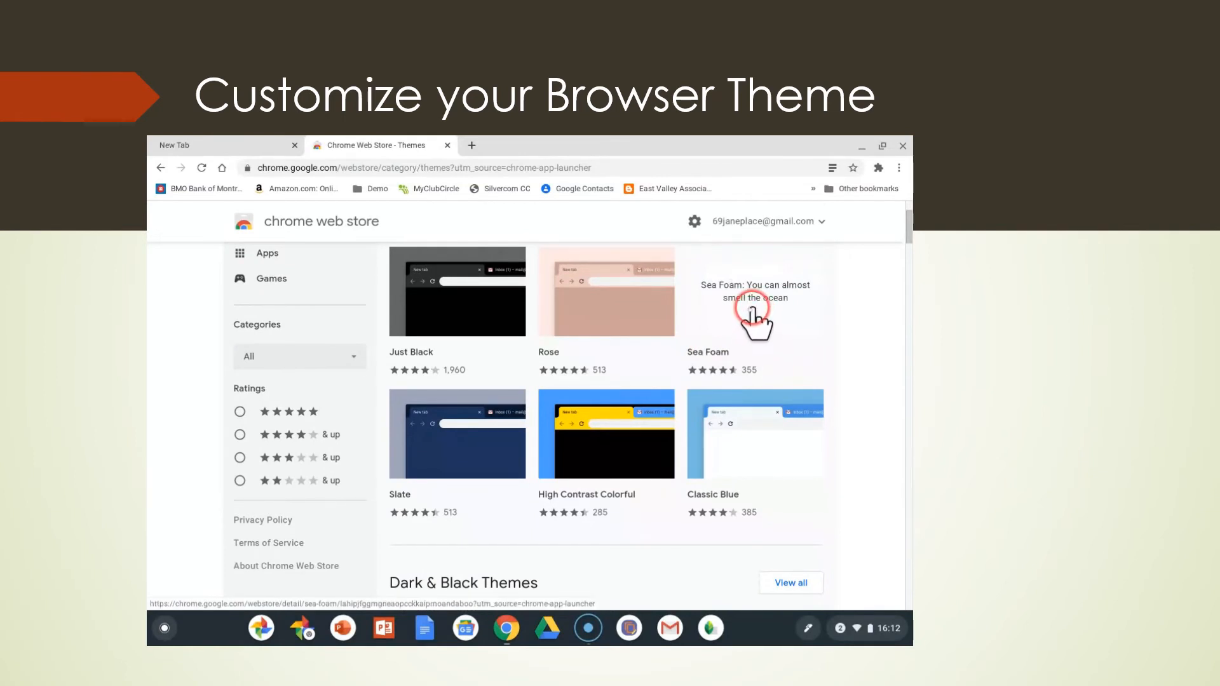
left_click(748, 311)
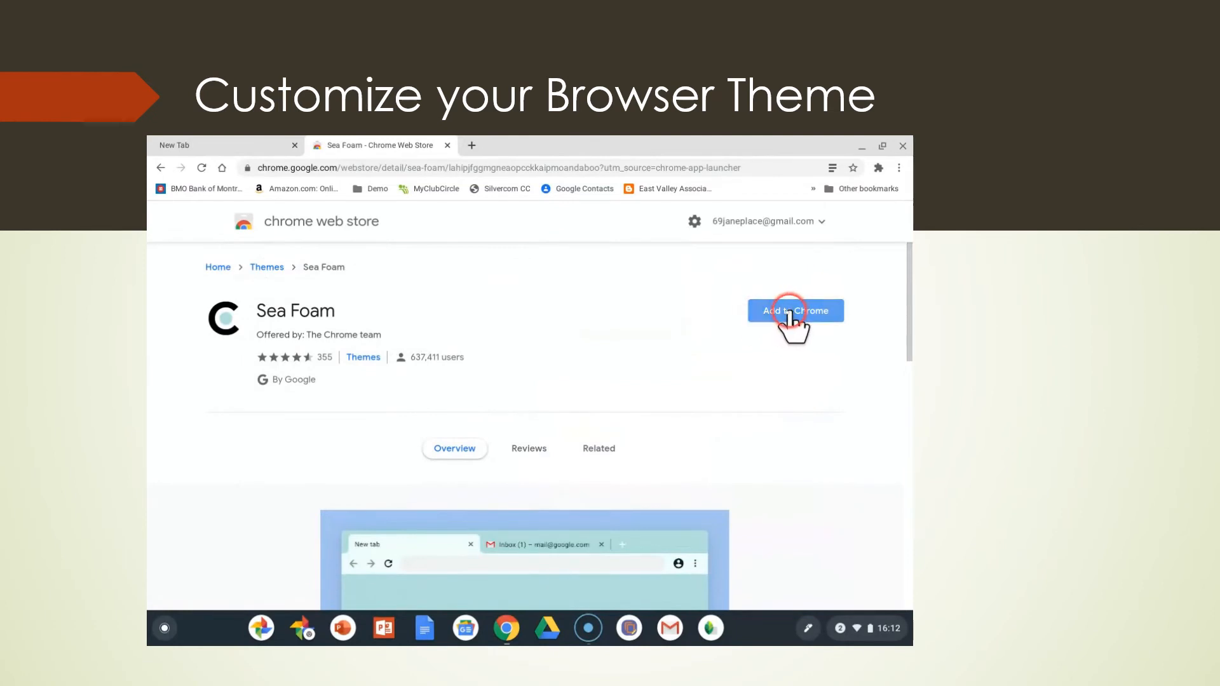
Add the Sea Foam theme to Chrome and preview it in a new tab
left_click(795, 311)
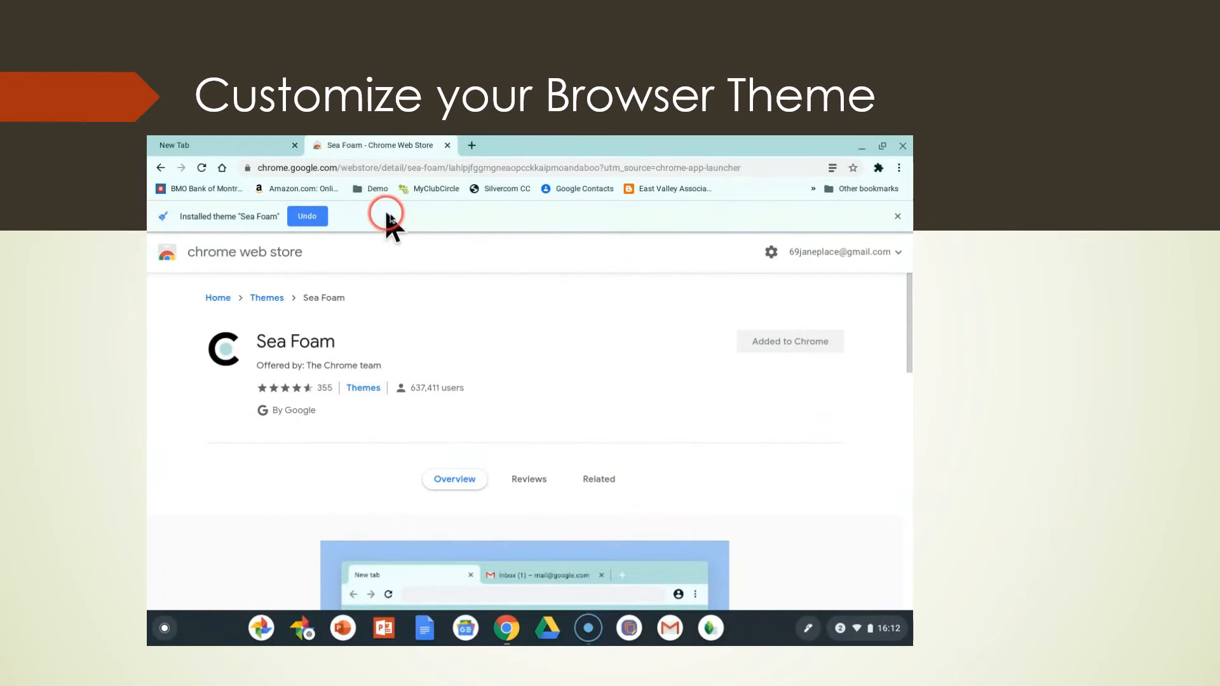
mouse_move(439, 226)
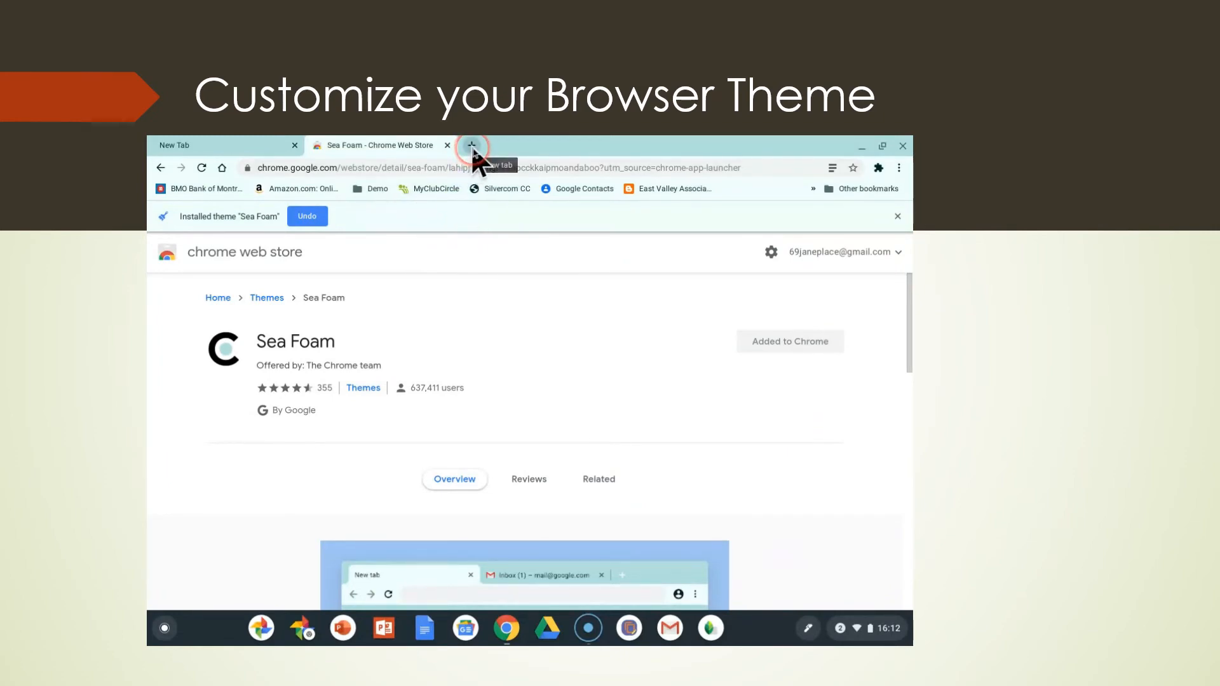
left_click(472, 147)
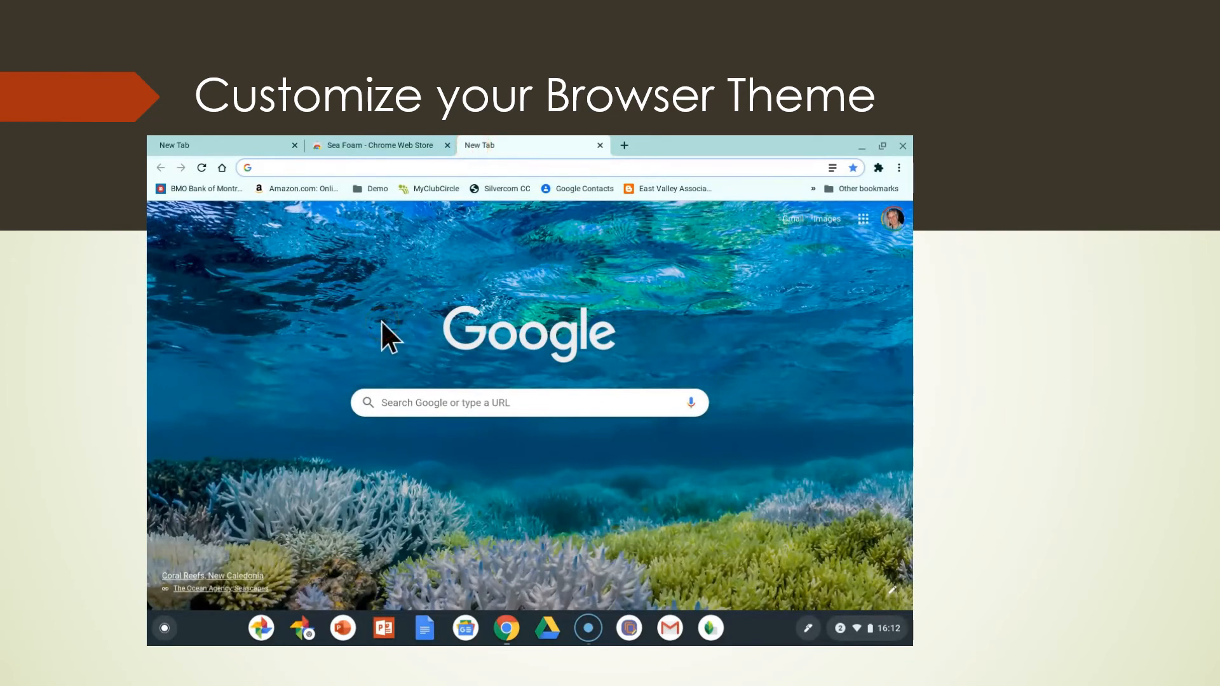
left_click(814, 282)
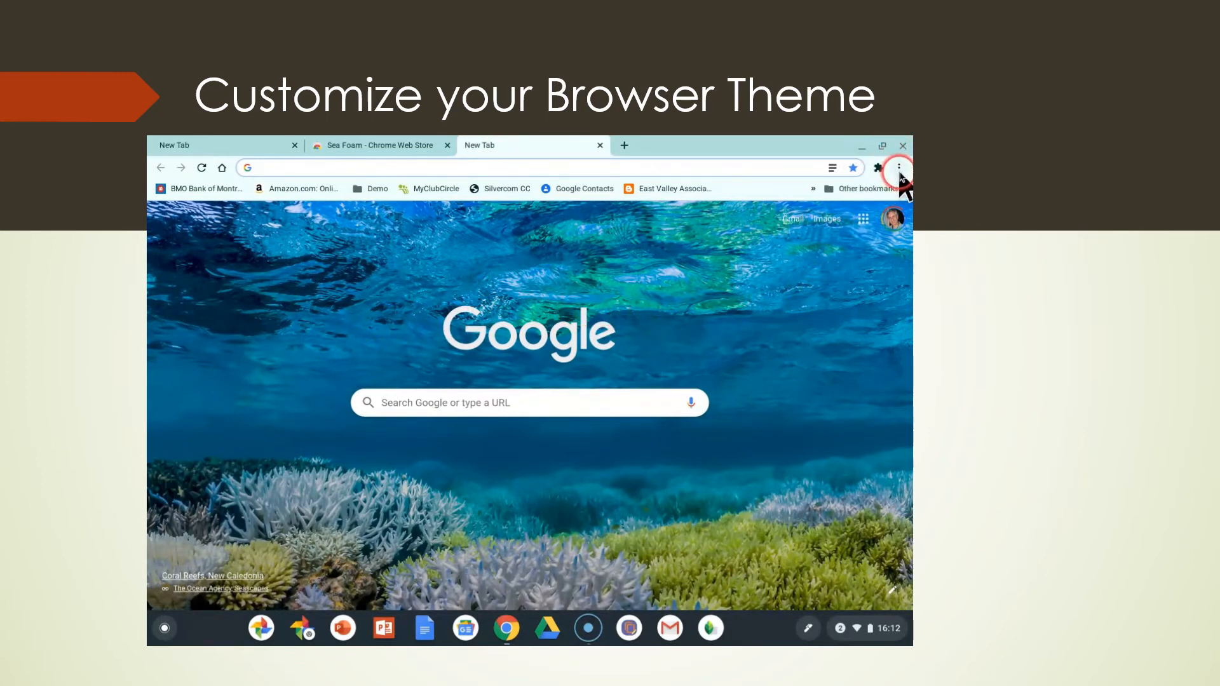
Open Chrome Settings through the three-dot menu's More tools submenu
left_click(898, 168)
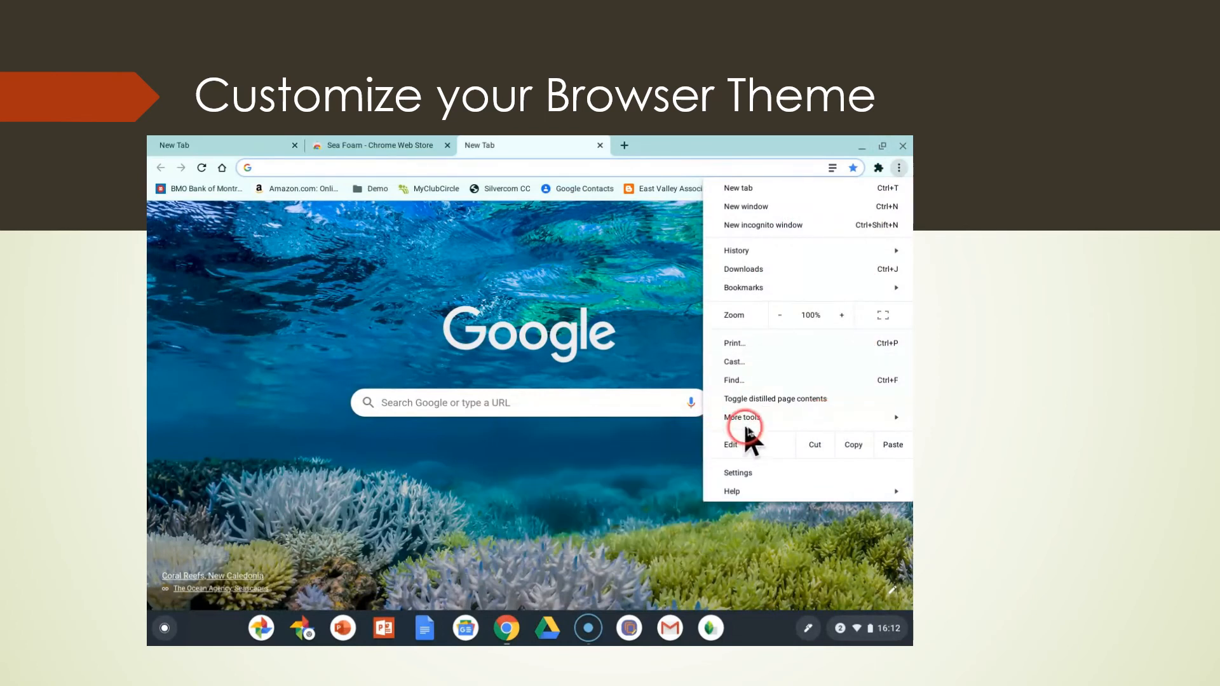
left_click(742, 417)
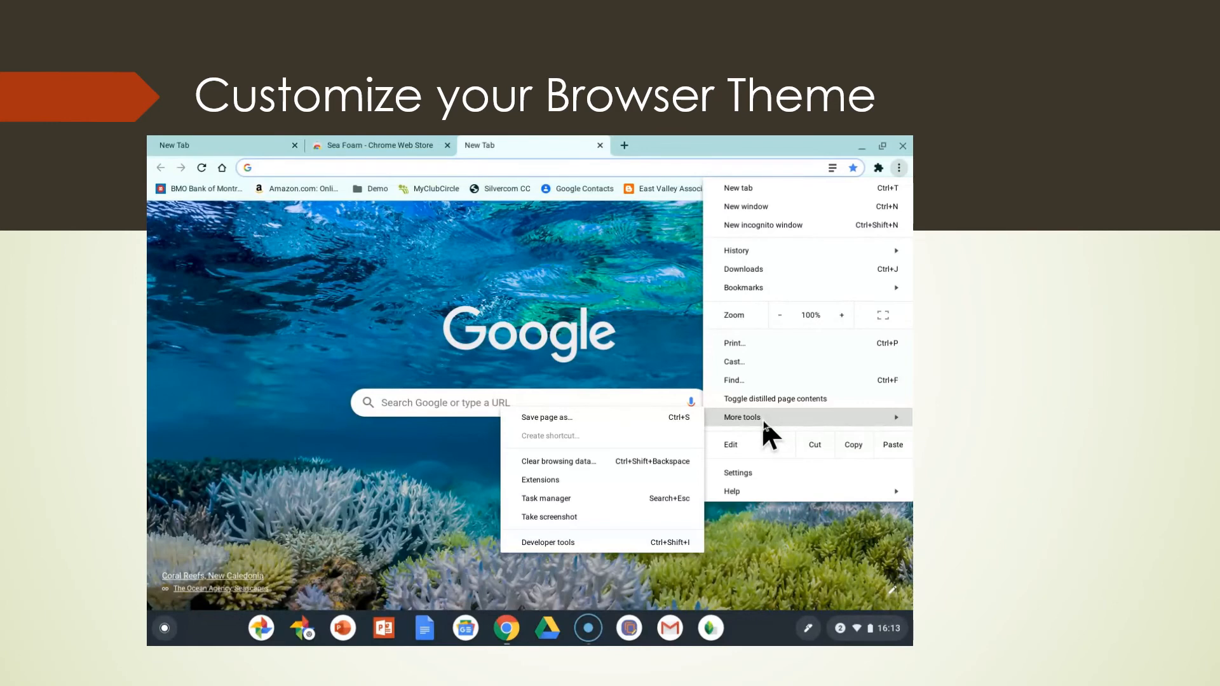
left_click(737, 473)
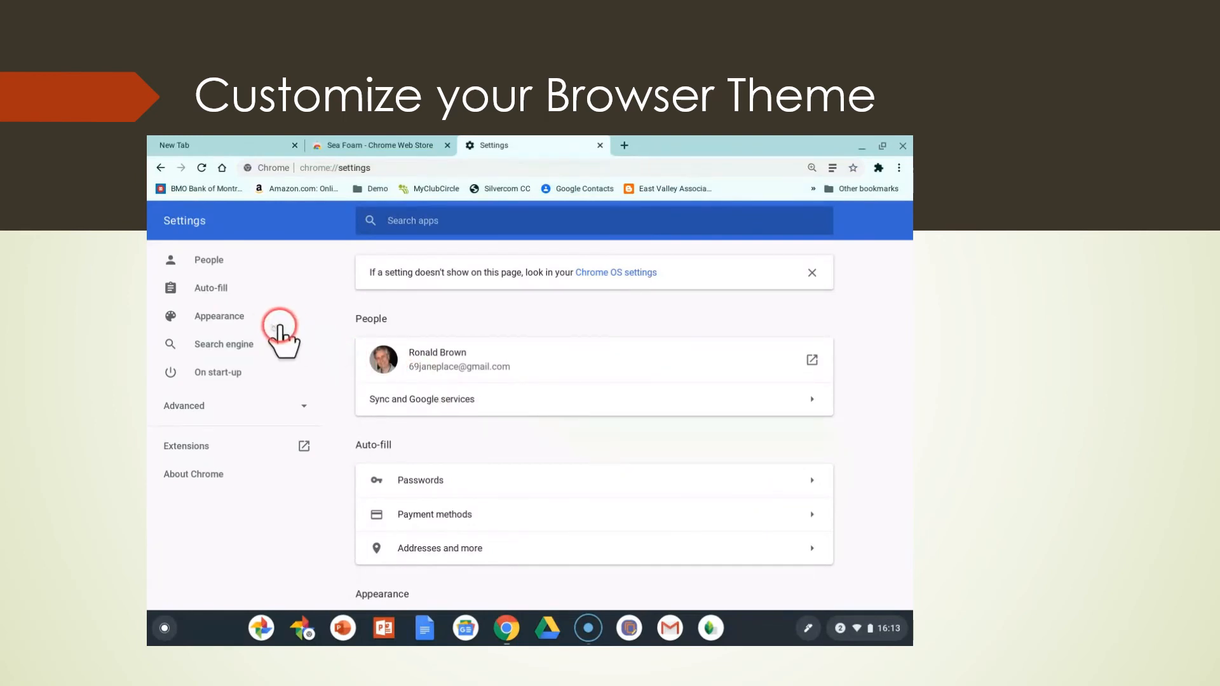
Reset the Sea Foam browser theme to default in Appearance settings and check it in a new tab
left_click(218, 317)
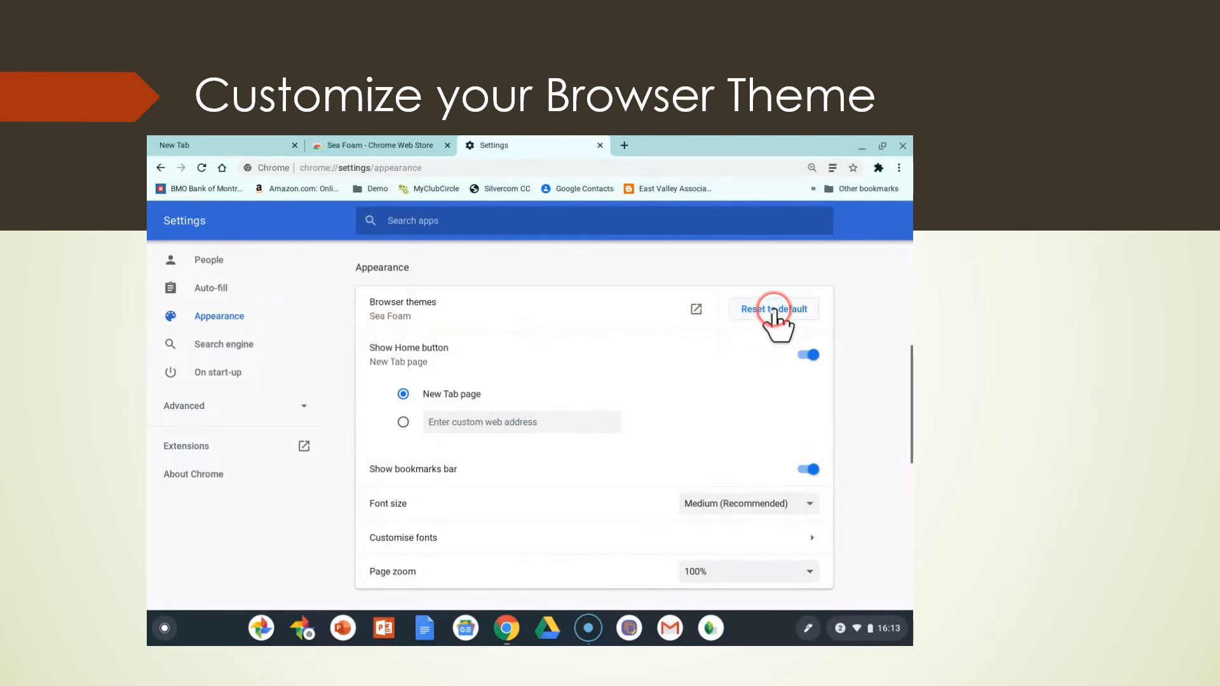
left_click(773, 309)
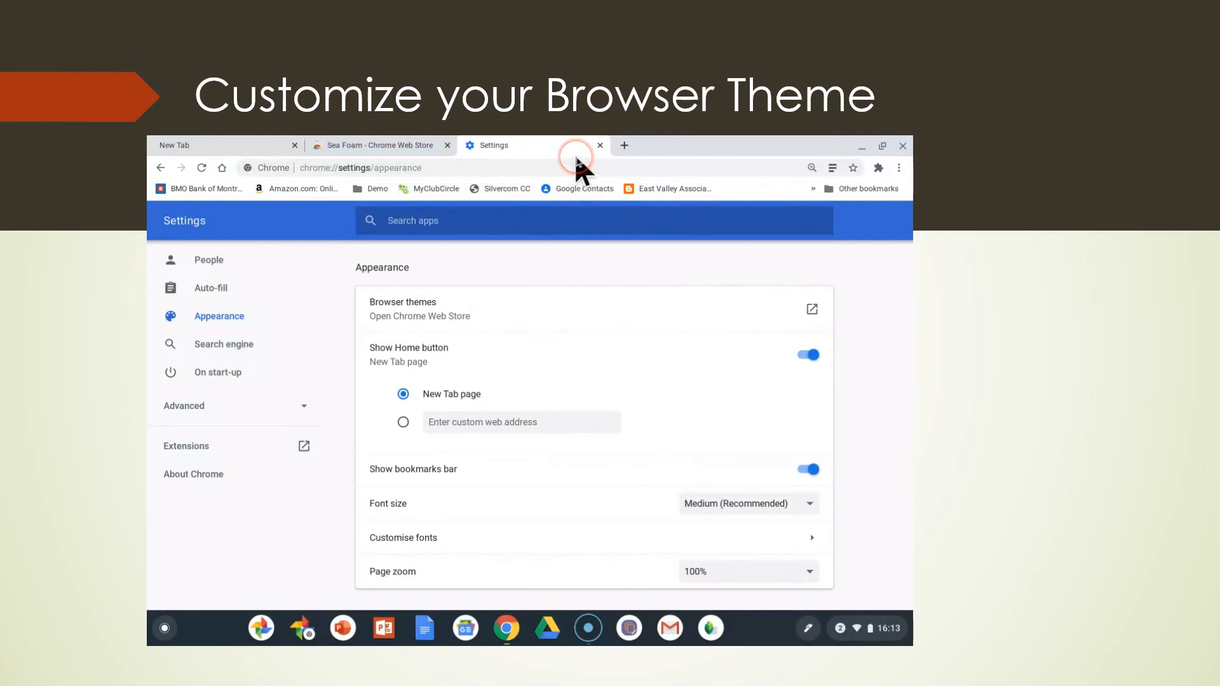
left_click(623, 145)
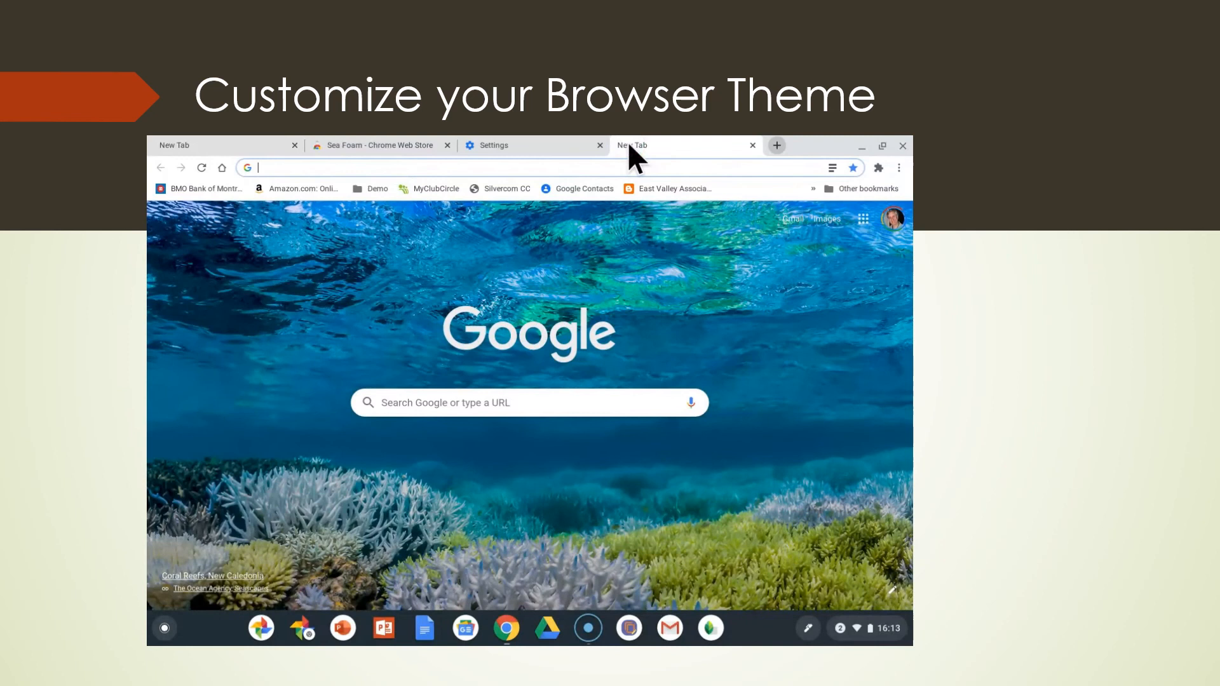
left_click(680, 276)
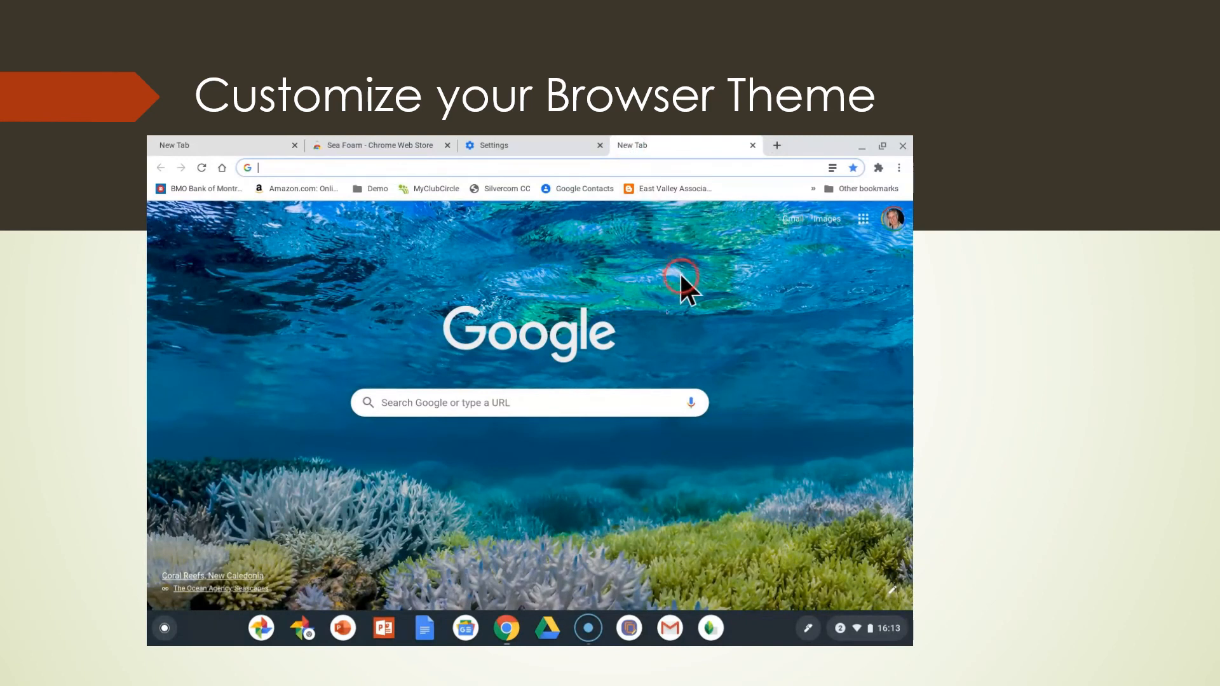
mouse_move(527, 644)
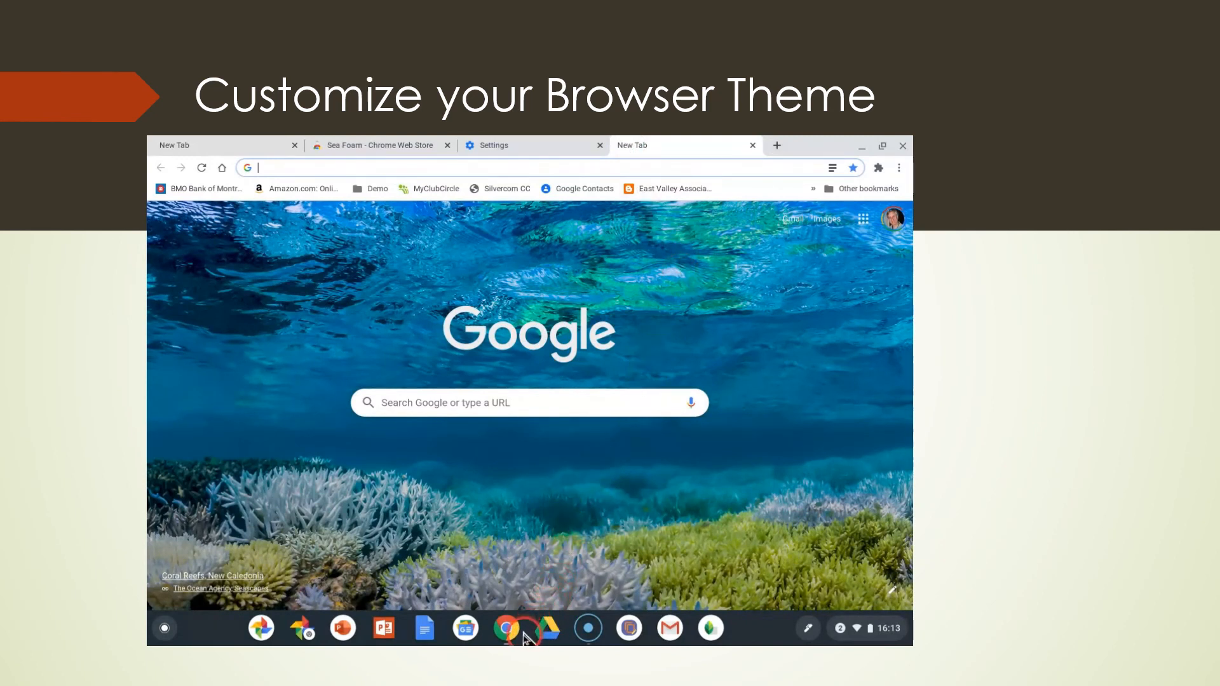